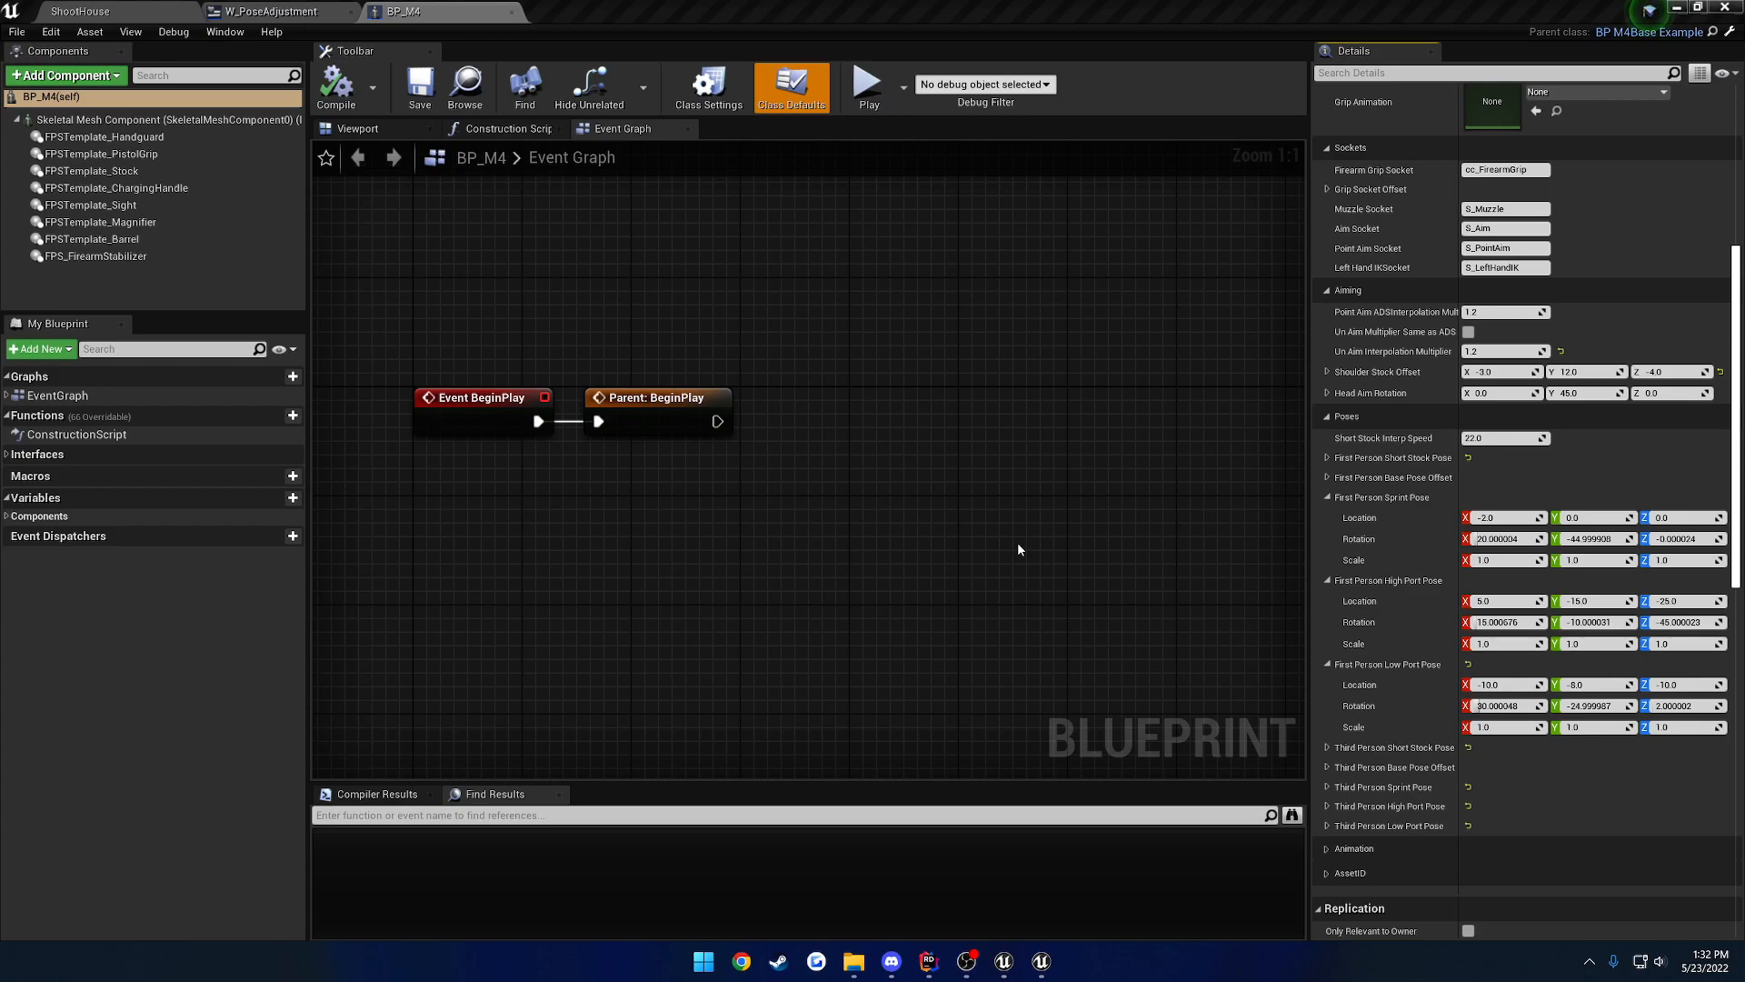
pyautogui.moveTo(1129, 495)
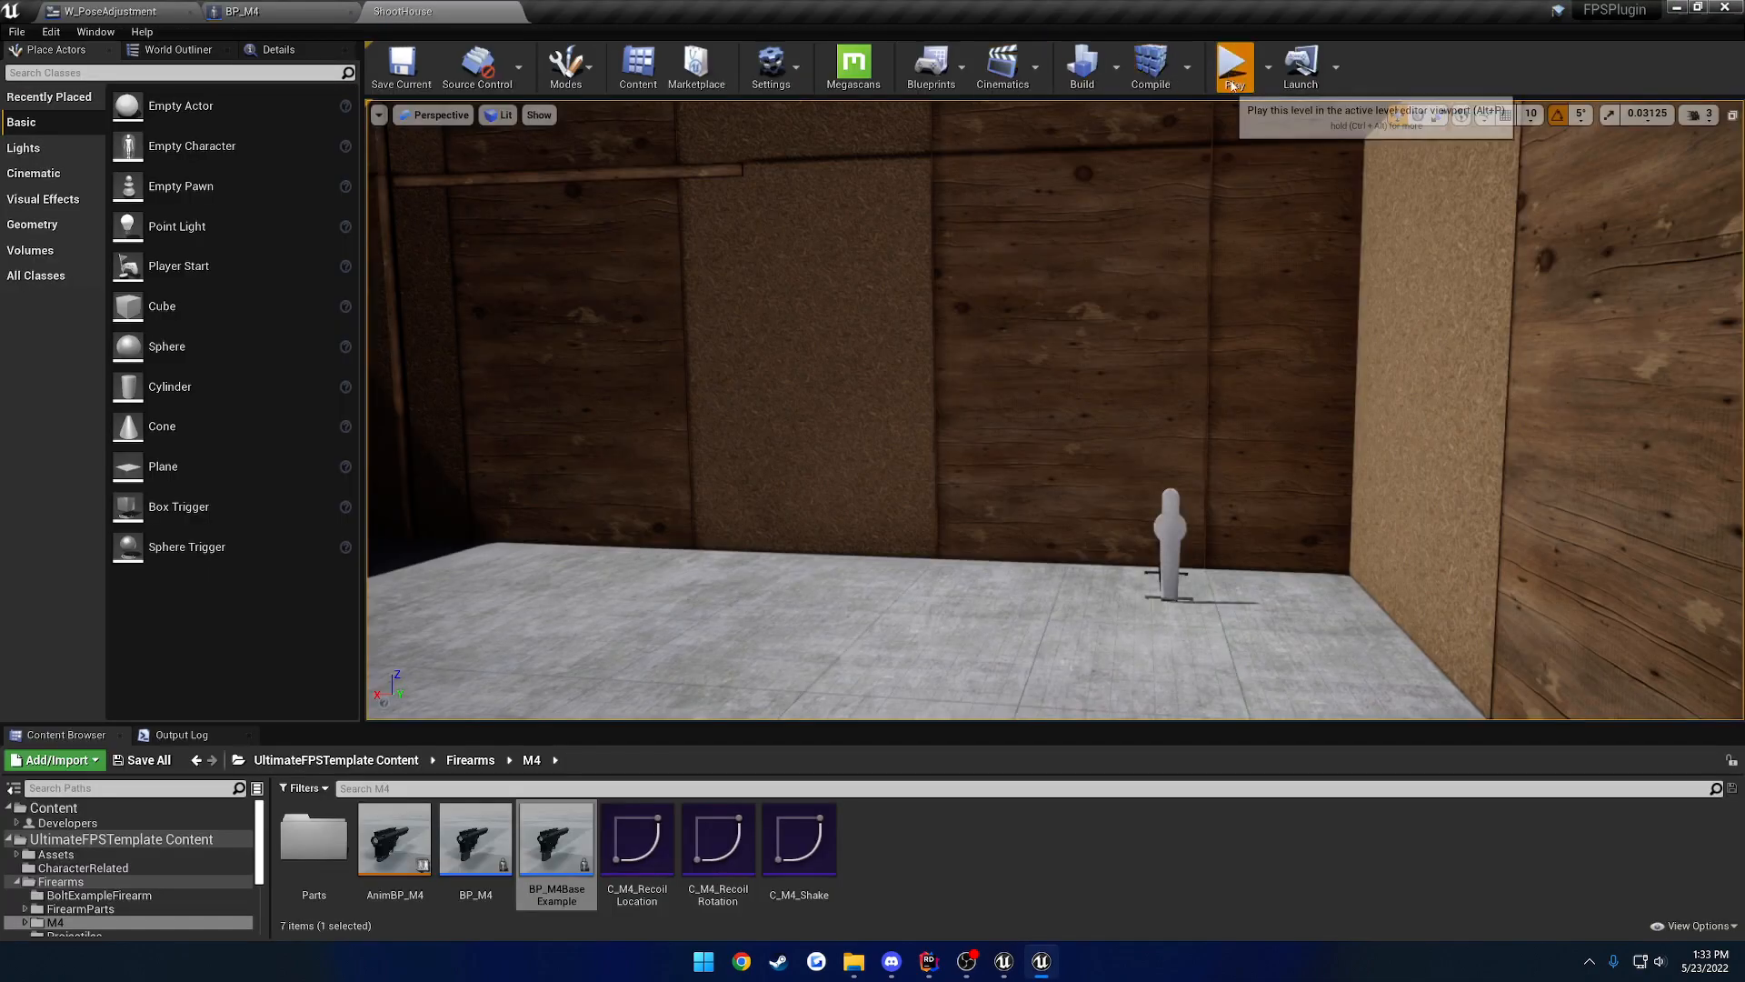
# Step: Bring up BP_M4's First Person Sprint Pose settings for review before playing the level
pyautogui.click(1232, 68)
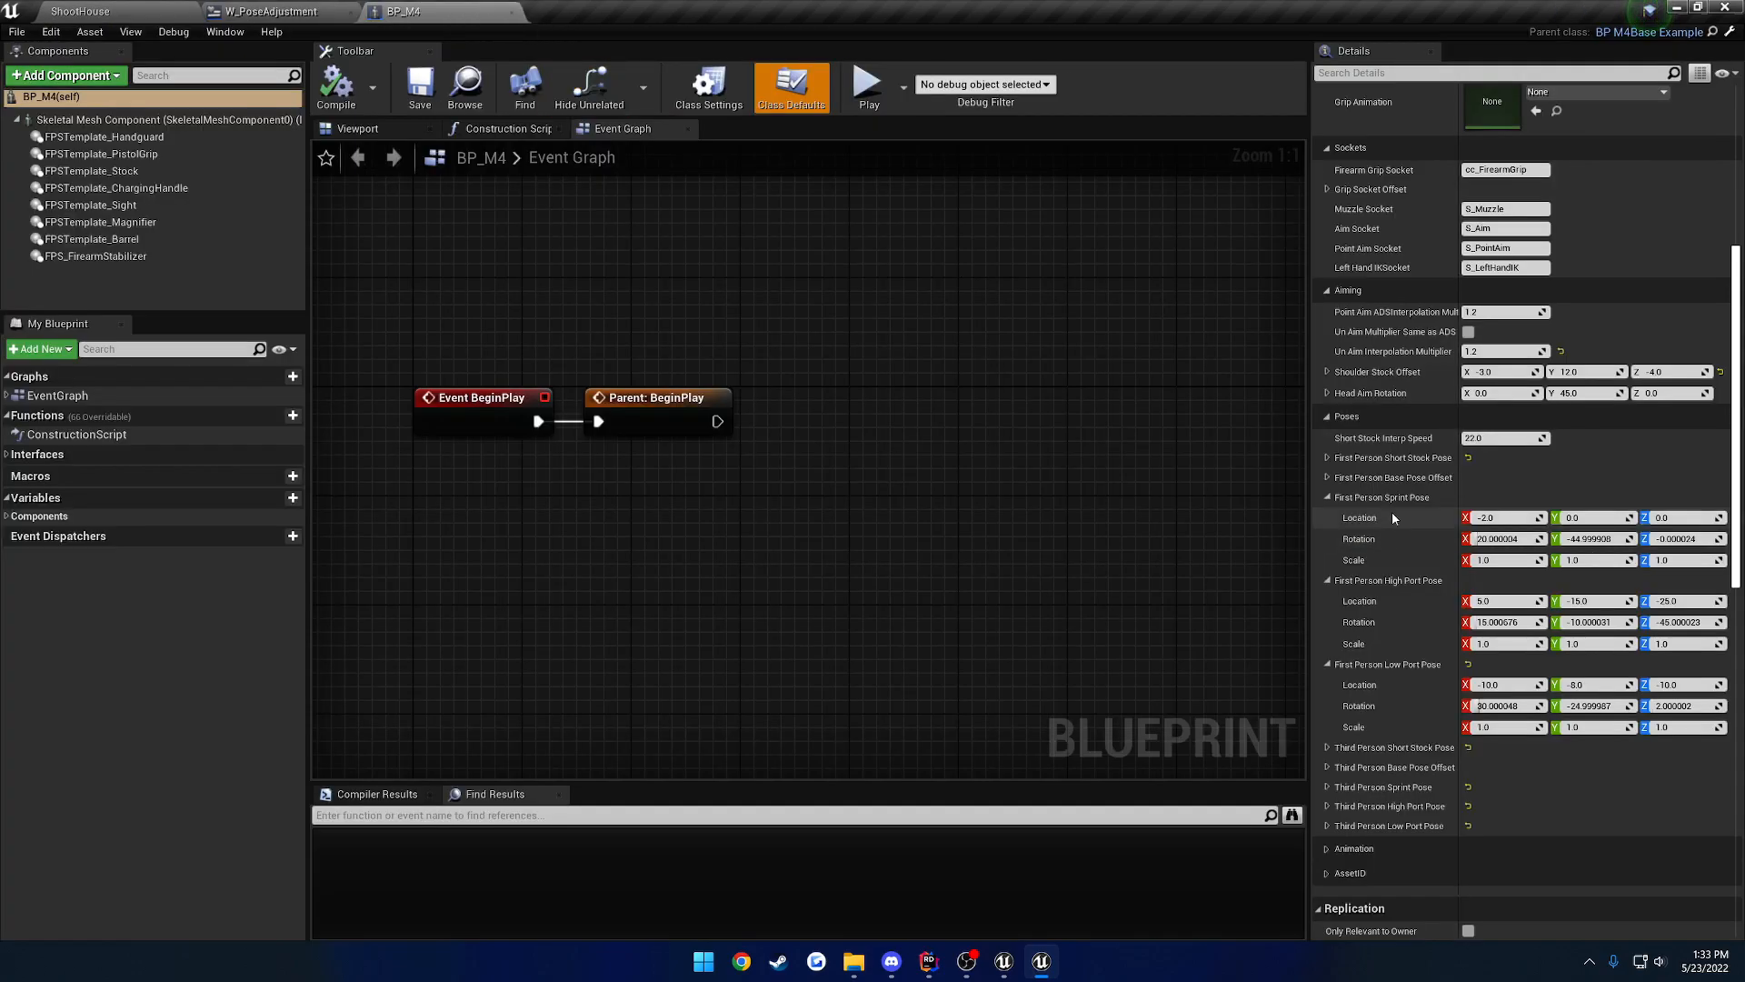
pyautogui.moveTo(1387, 560)
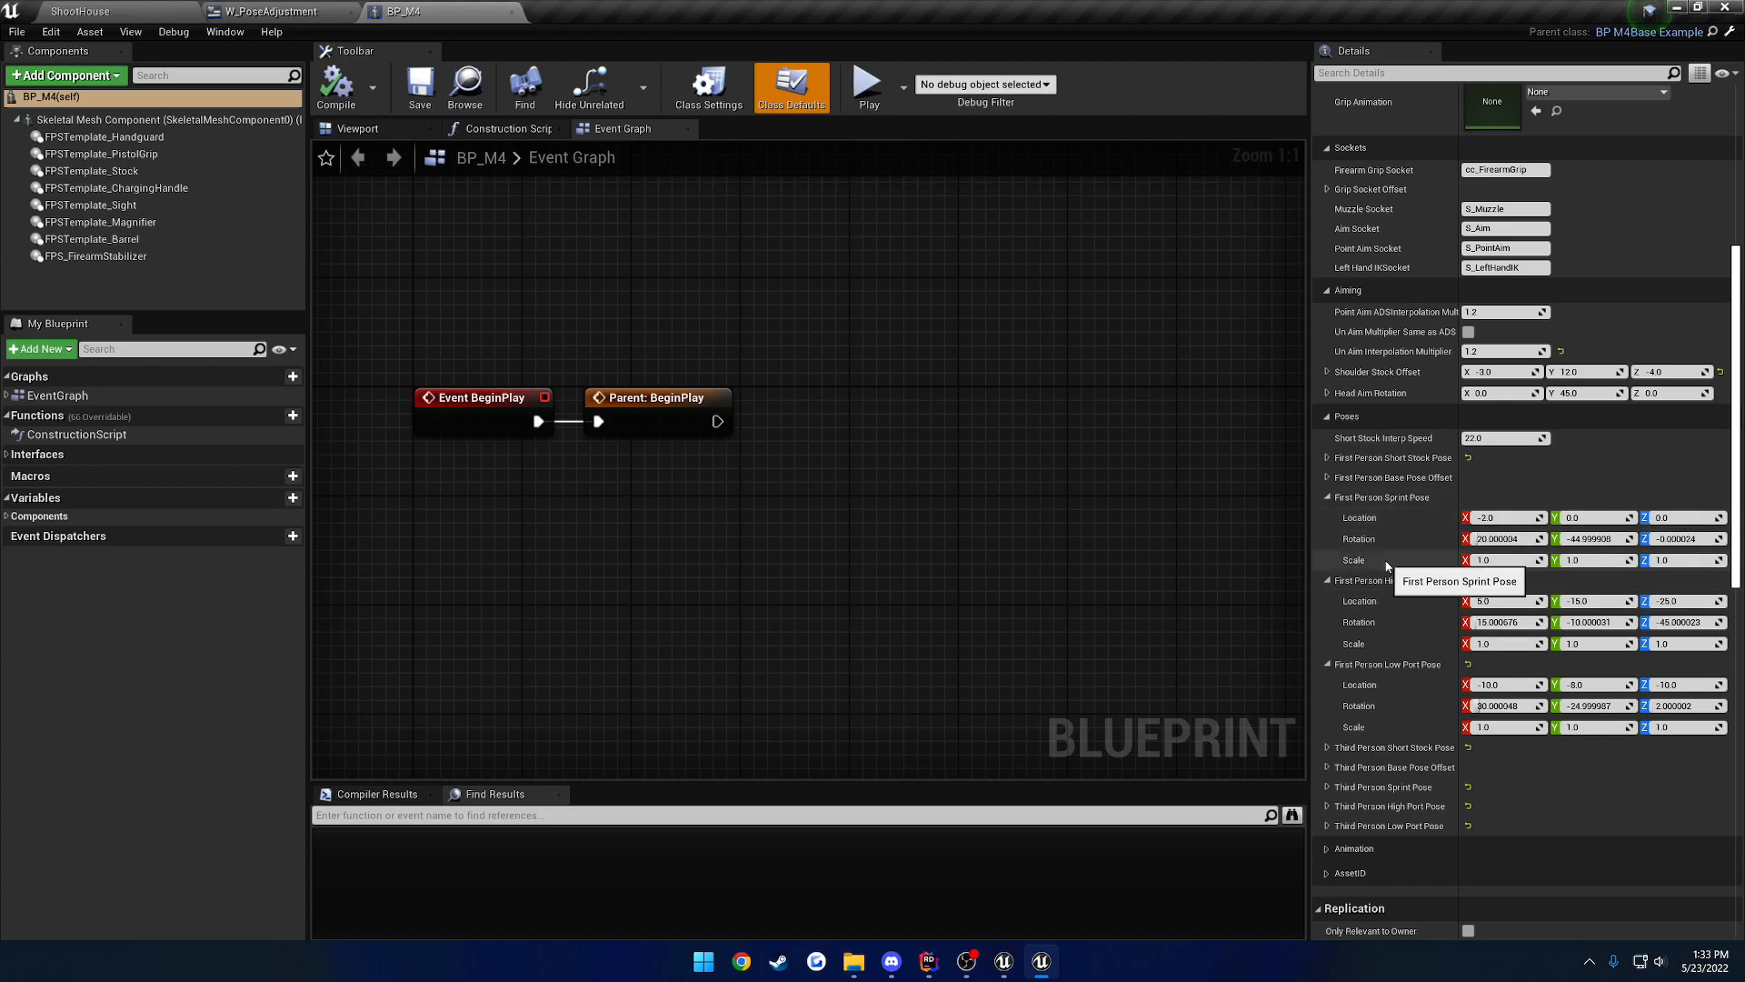
pyautogui.moveTo(1405, 553)
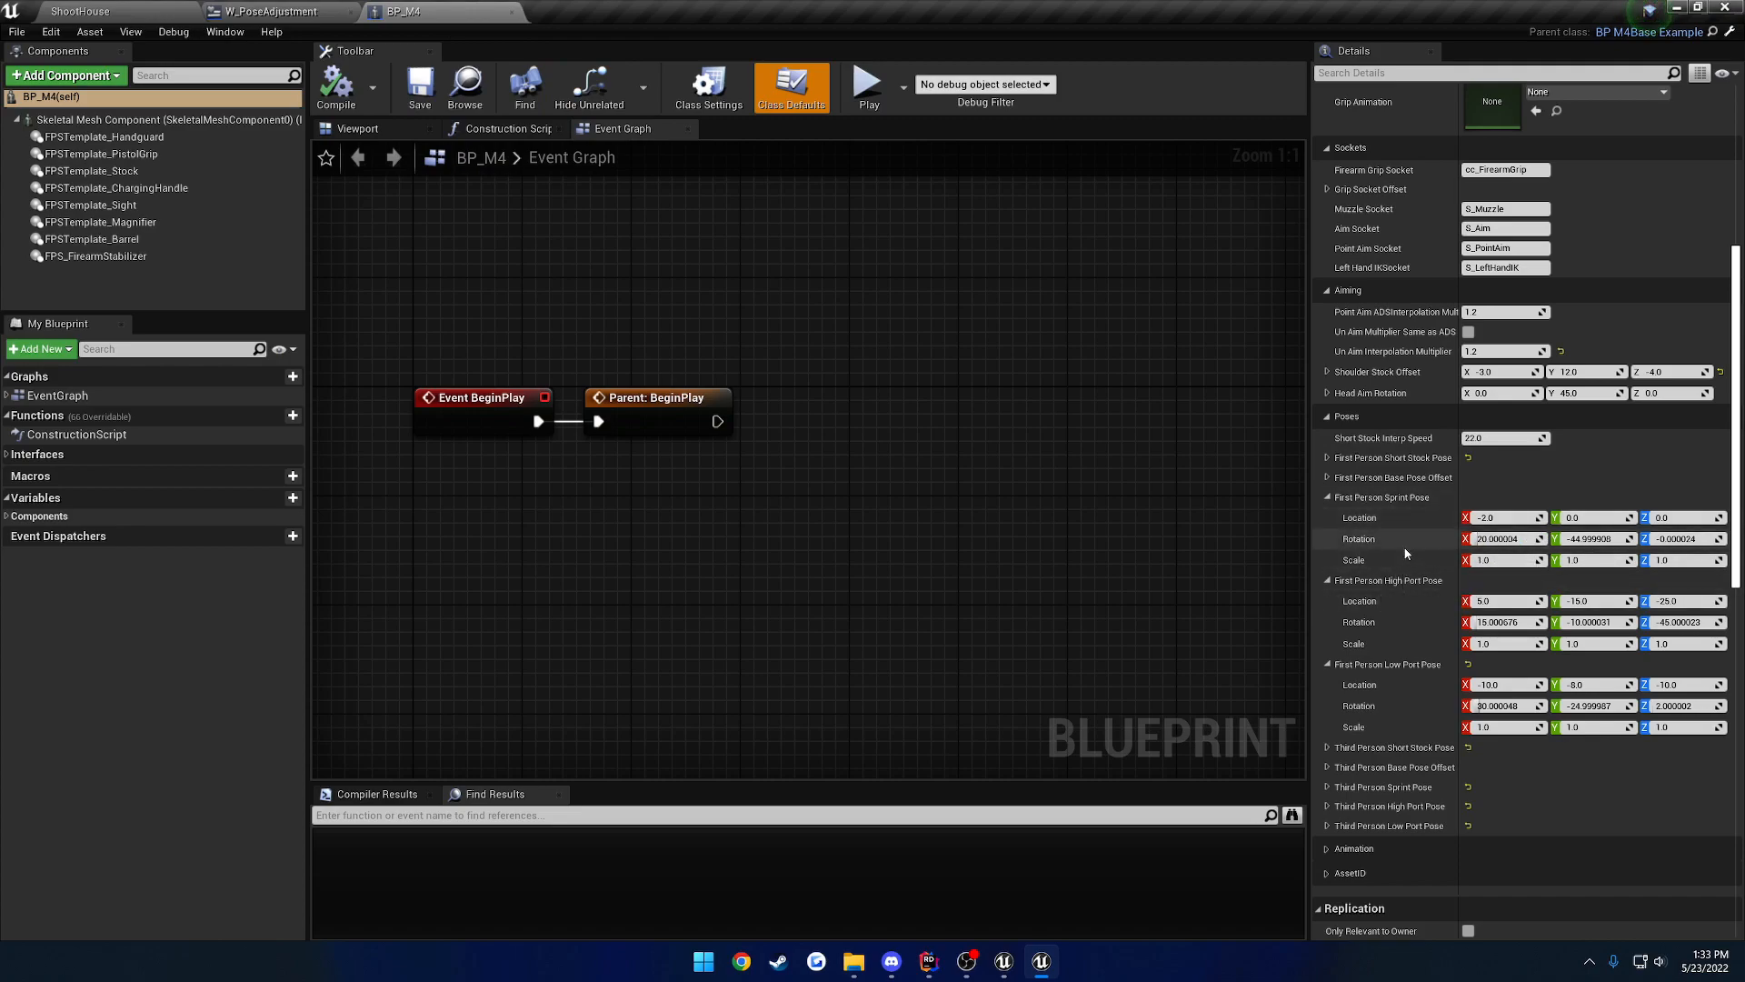
pyautogui.moveTo(1400, 534)
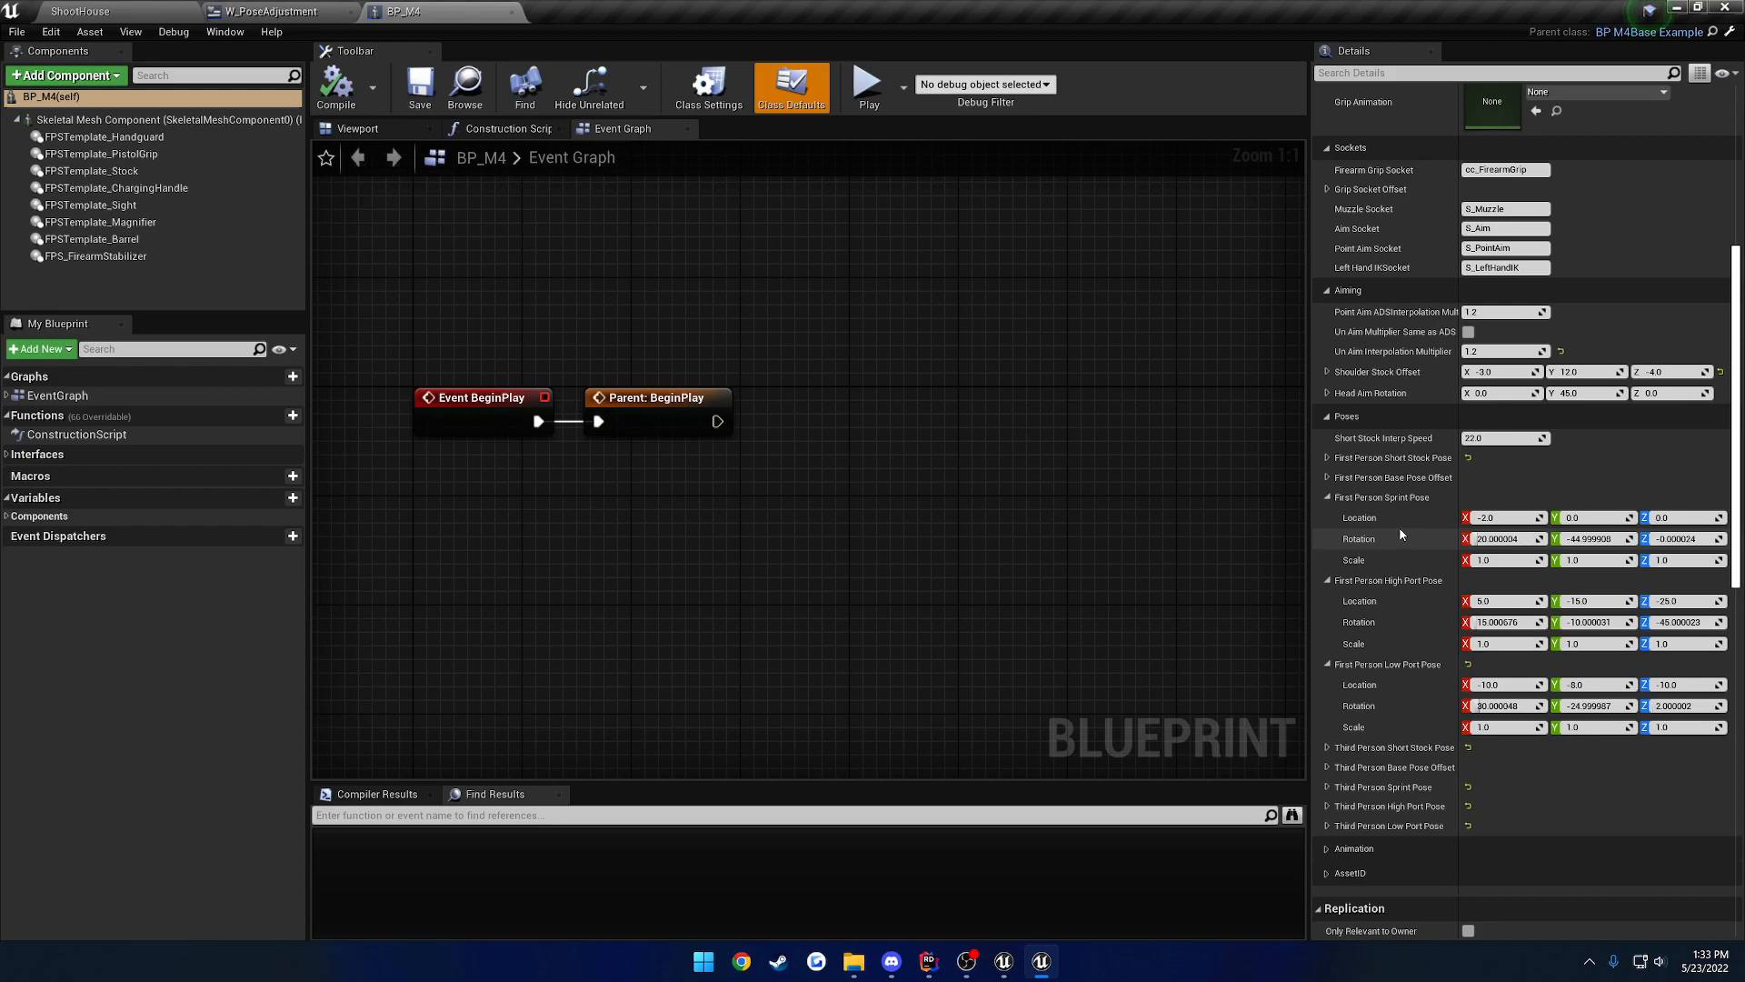
pyautogui.moveTo(1414, 602)
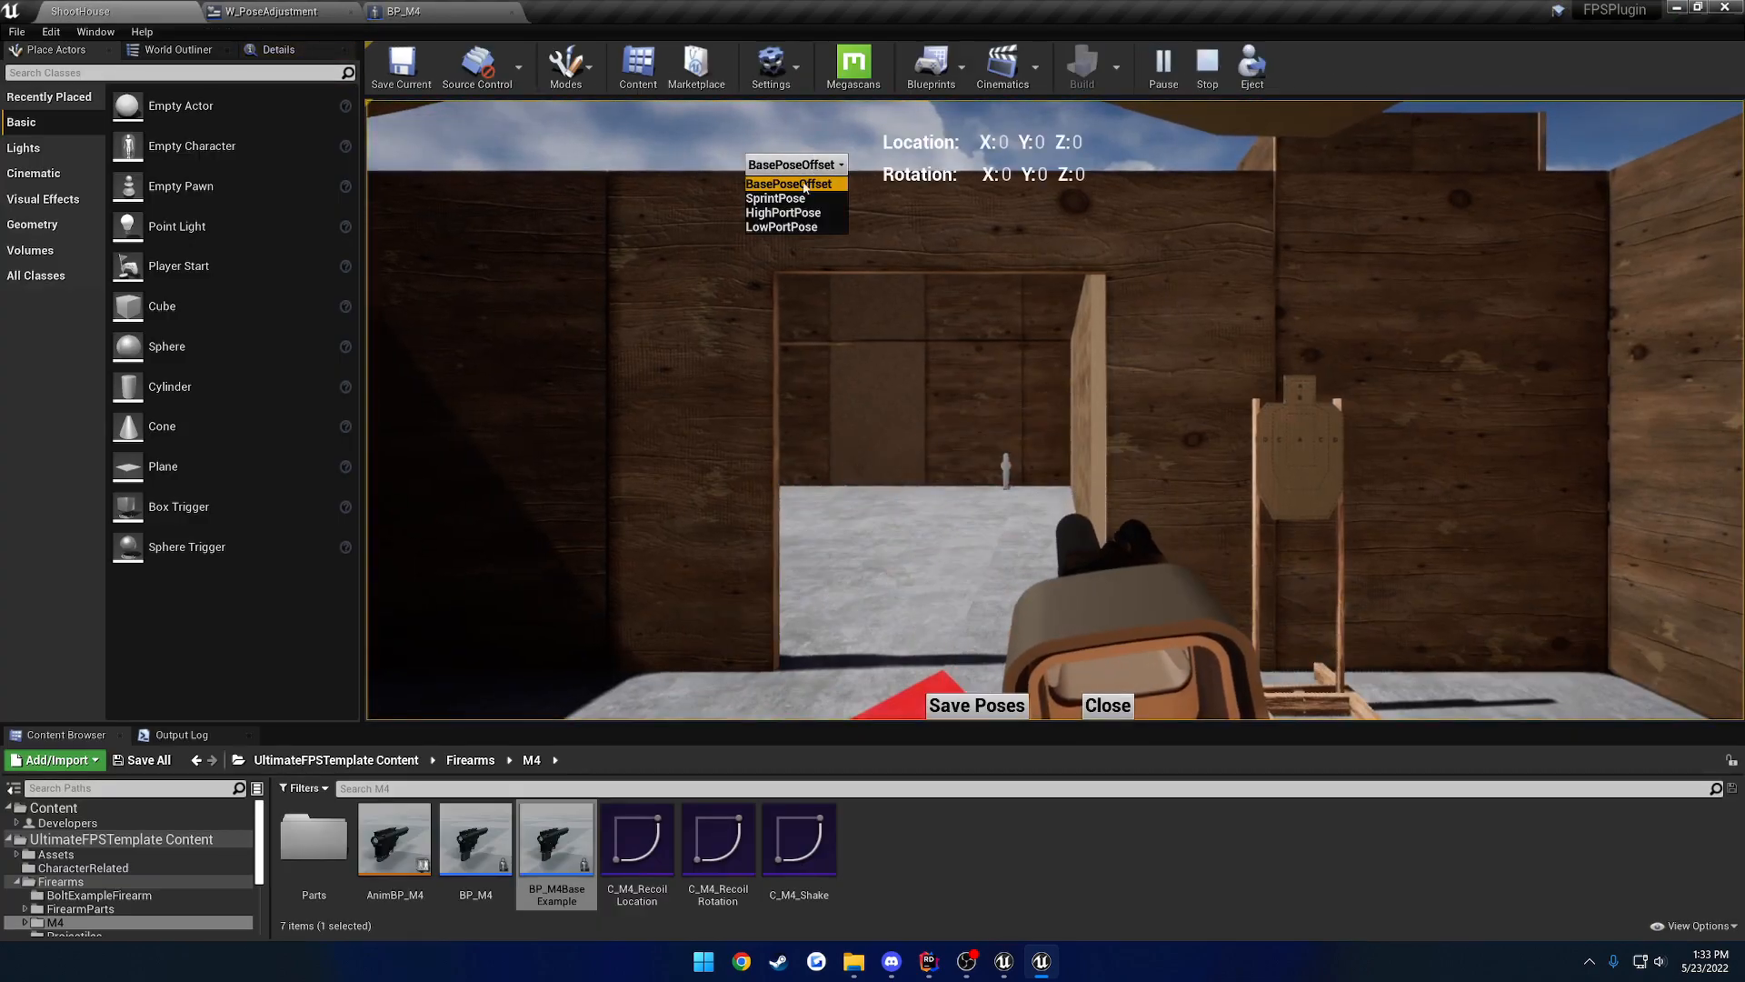
# Step: Choose SprintPose in the widget for location -6, 0, 8 and rotation 20, -45, 0
pyautogui.click(776, 198)
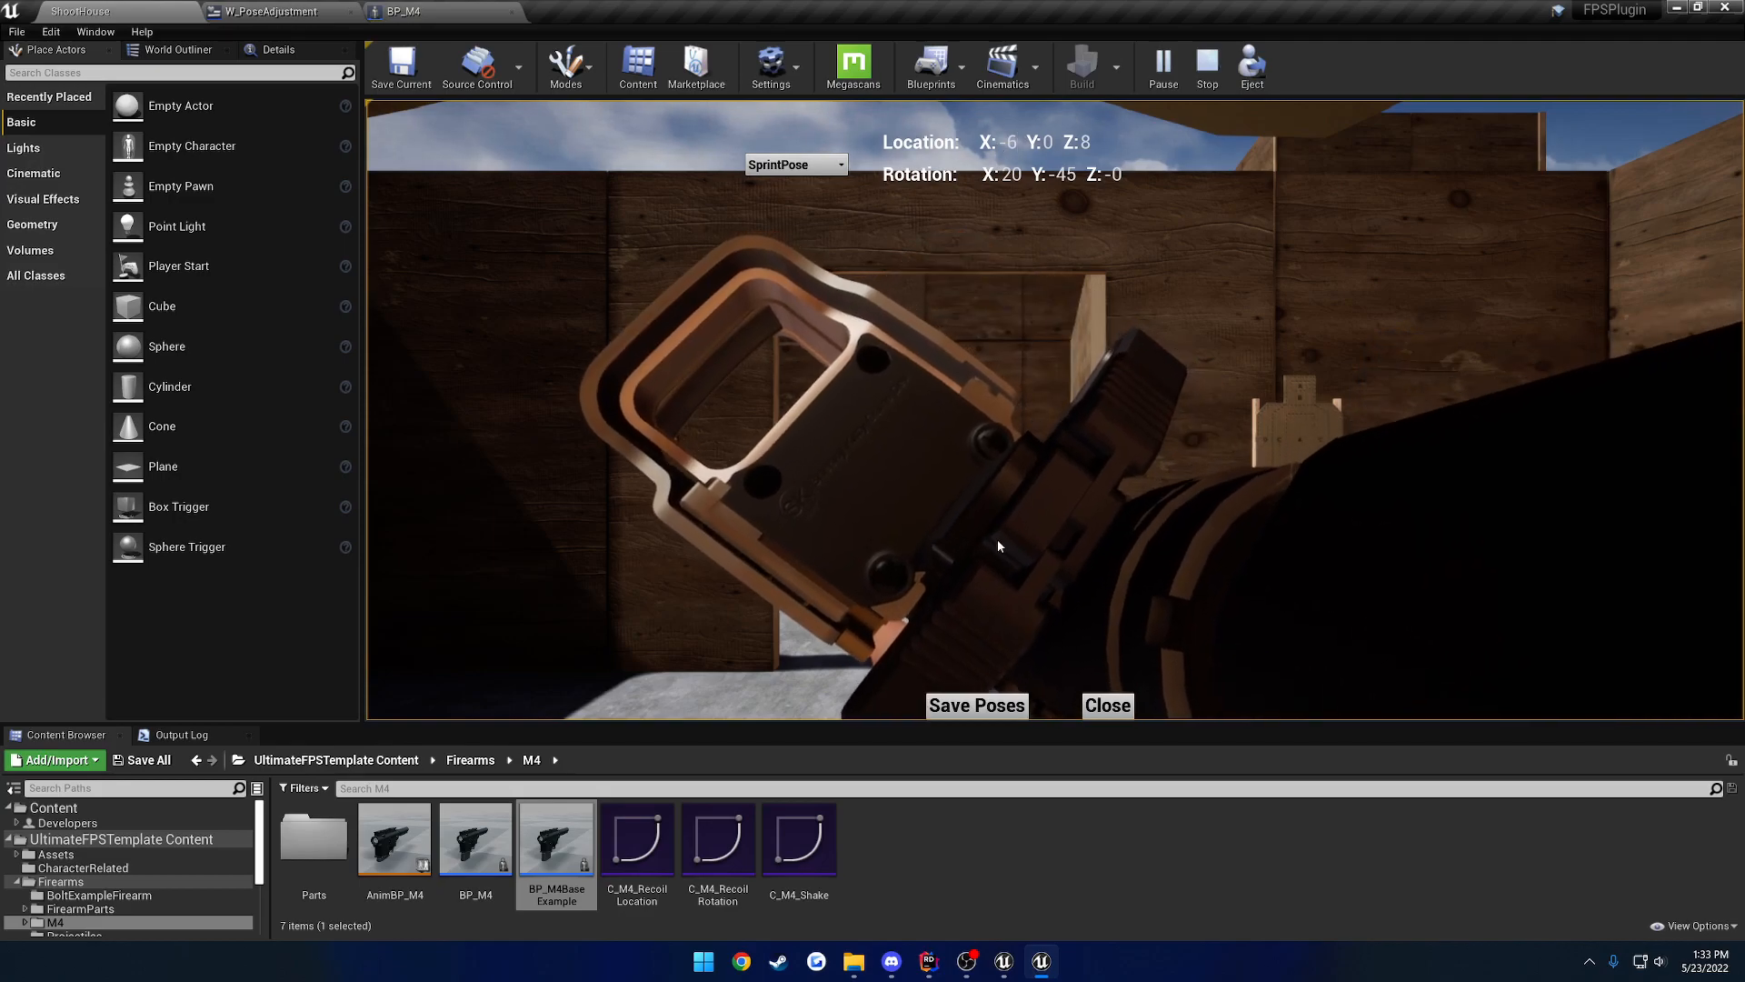
# Step: Switch to HighPortPose, edit its location toward 0, 0, -10, then reselect SprintPose
pyautogui.click(795, 165)
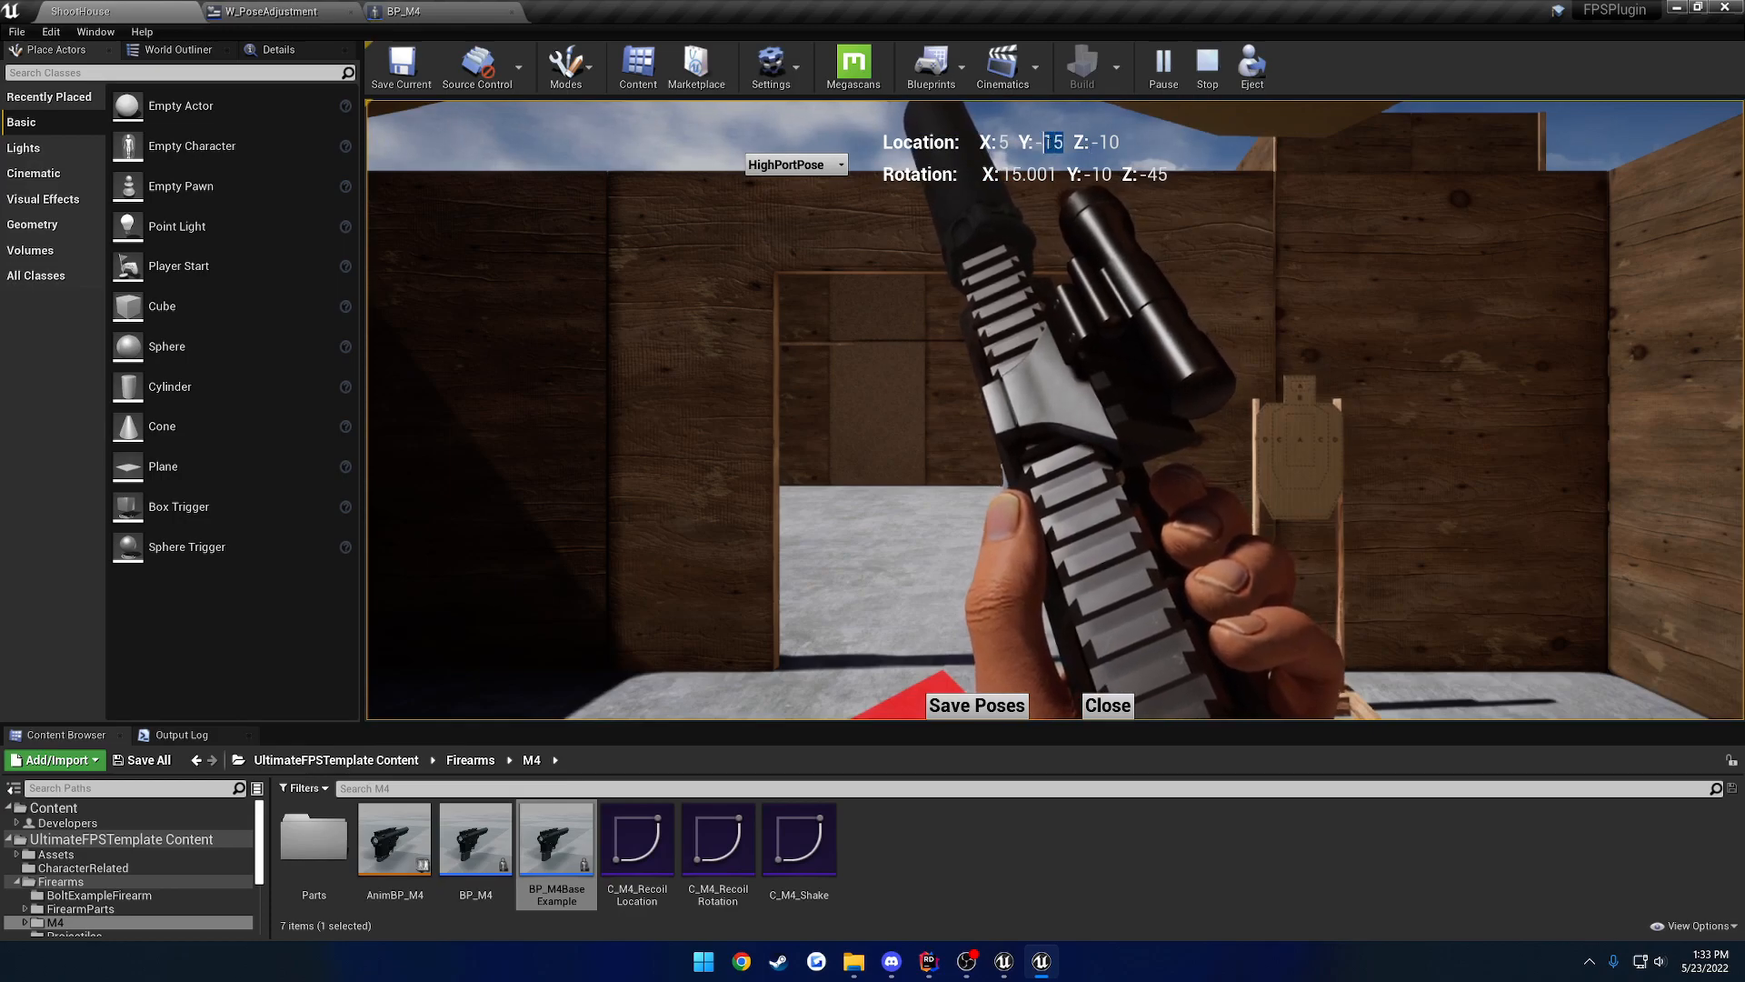
pyautogui.write('-50')
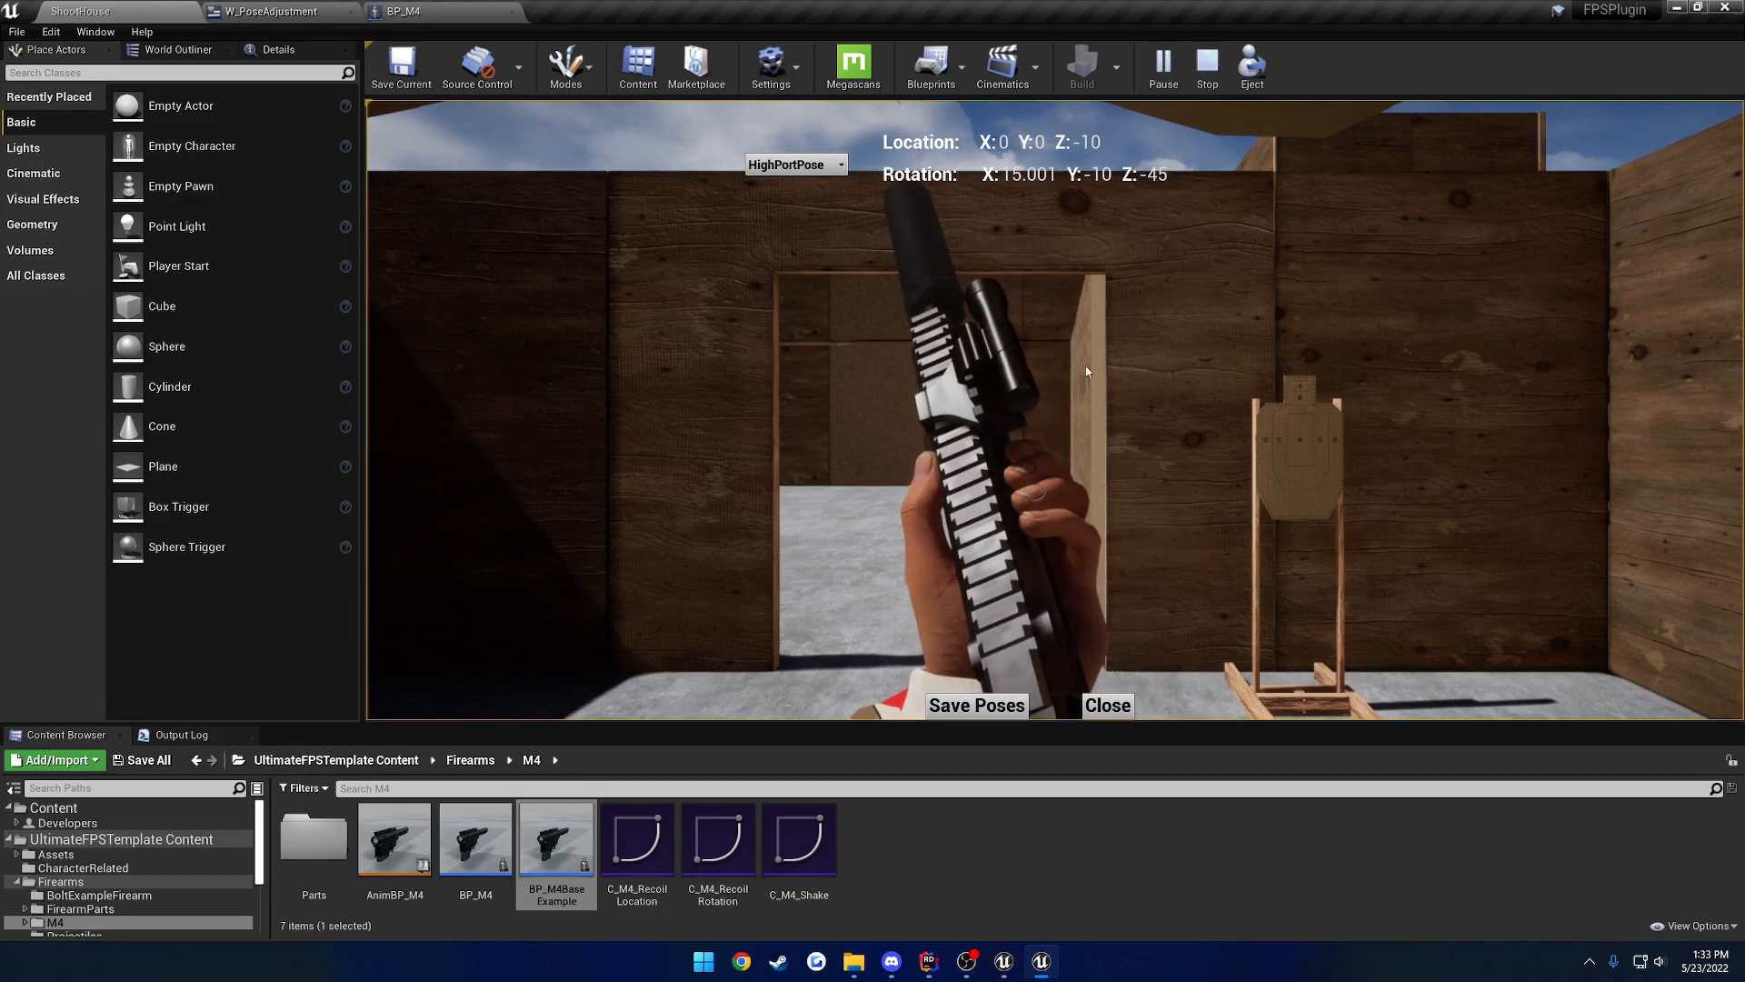
pyautogui.click(795, 166)
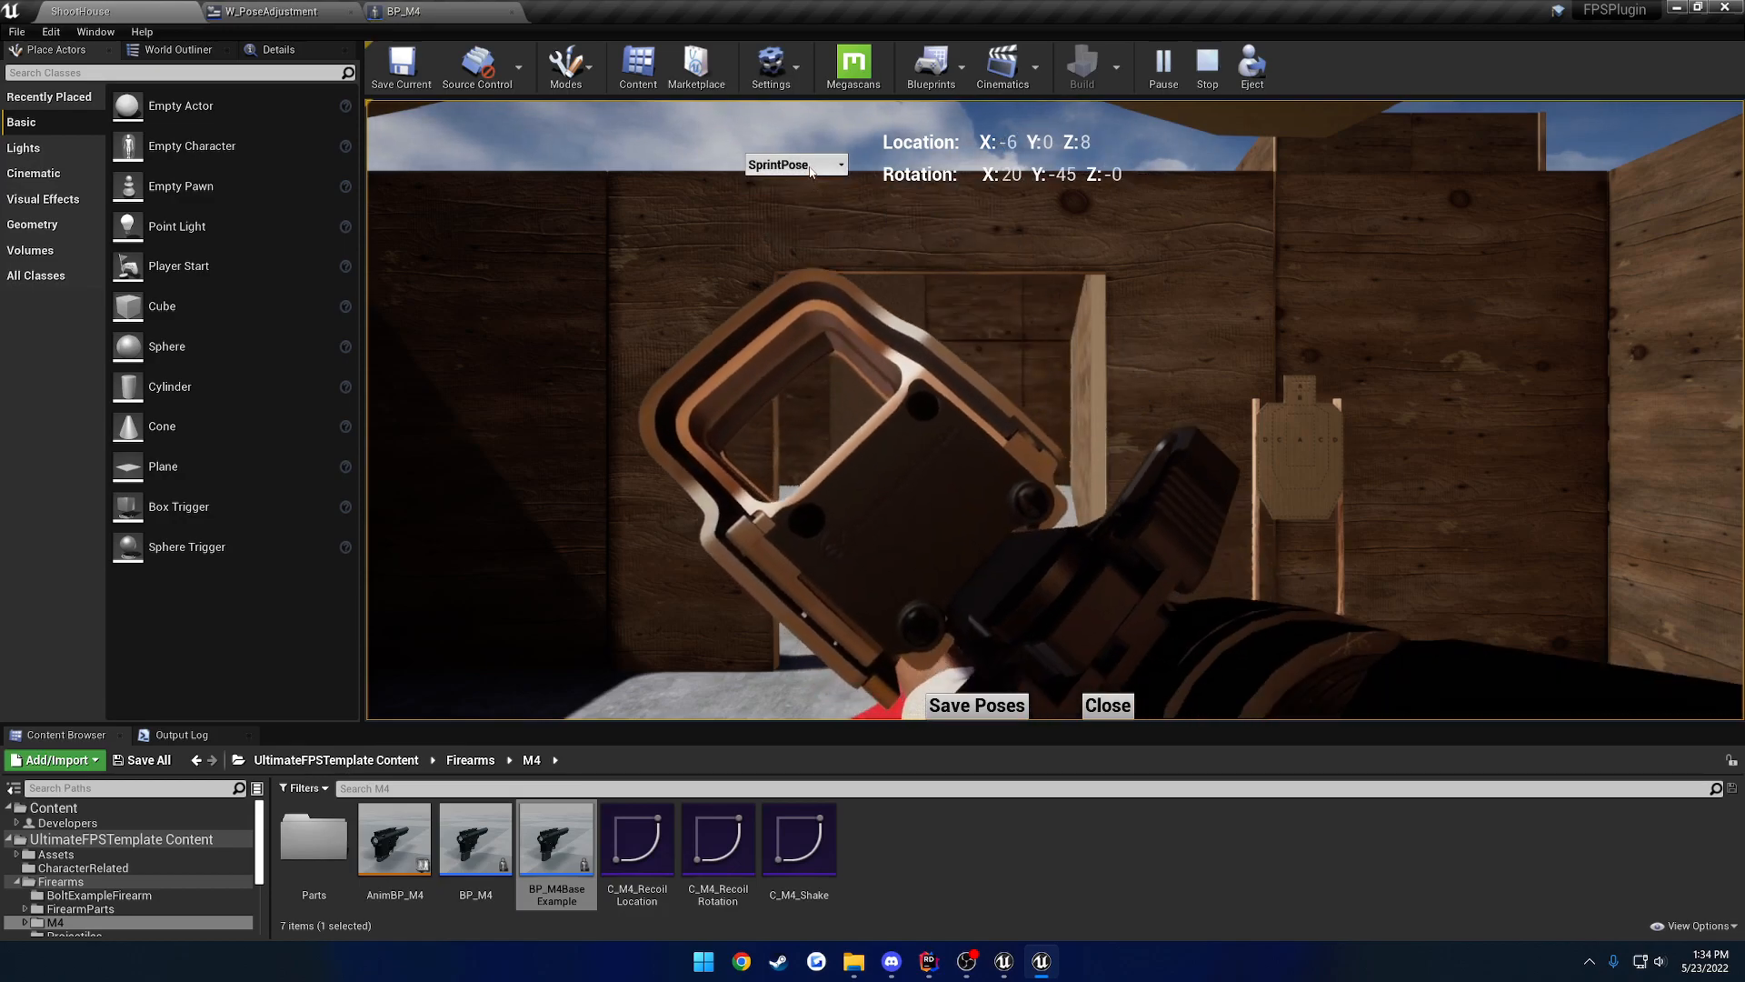
# Step: Save the adjusted poses from the widget back to the BP_M4 blueprint
pyautogui.click(795, 165)
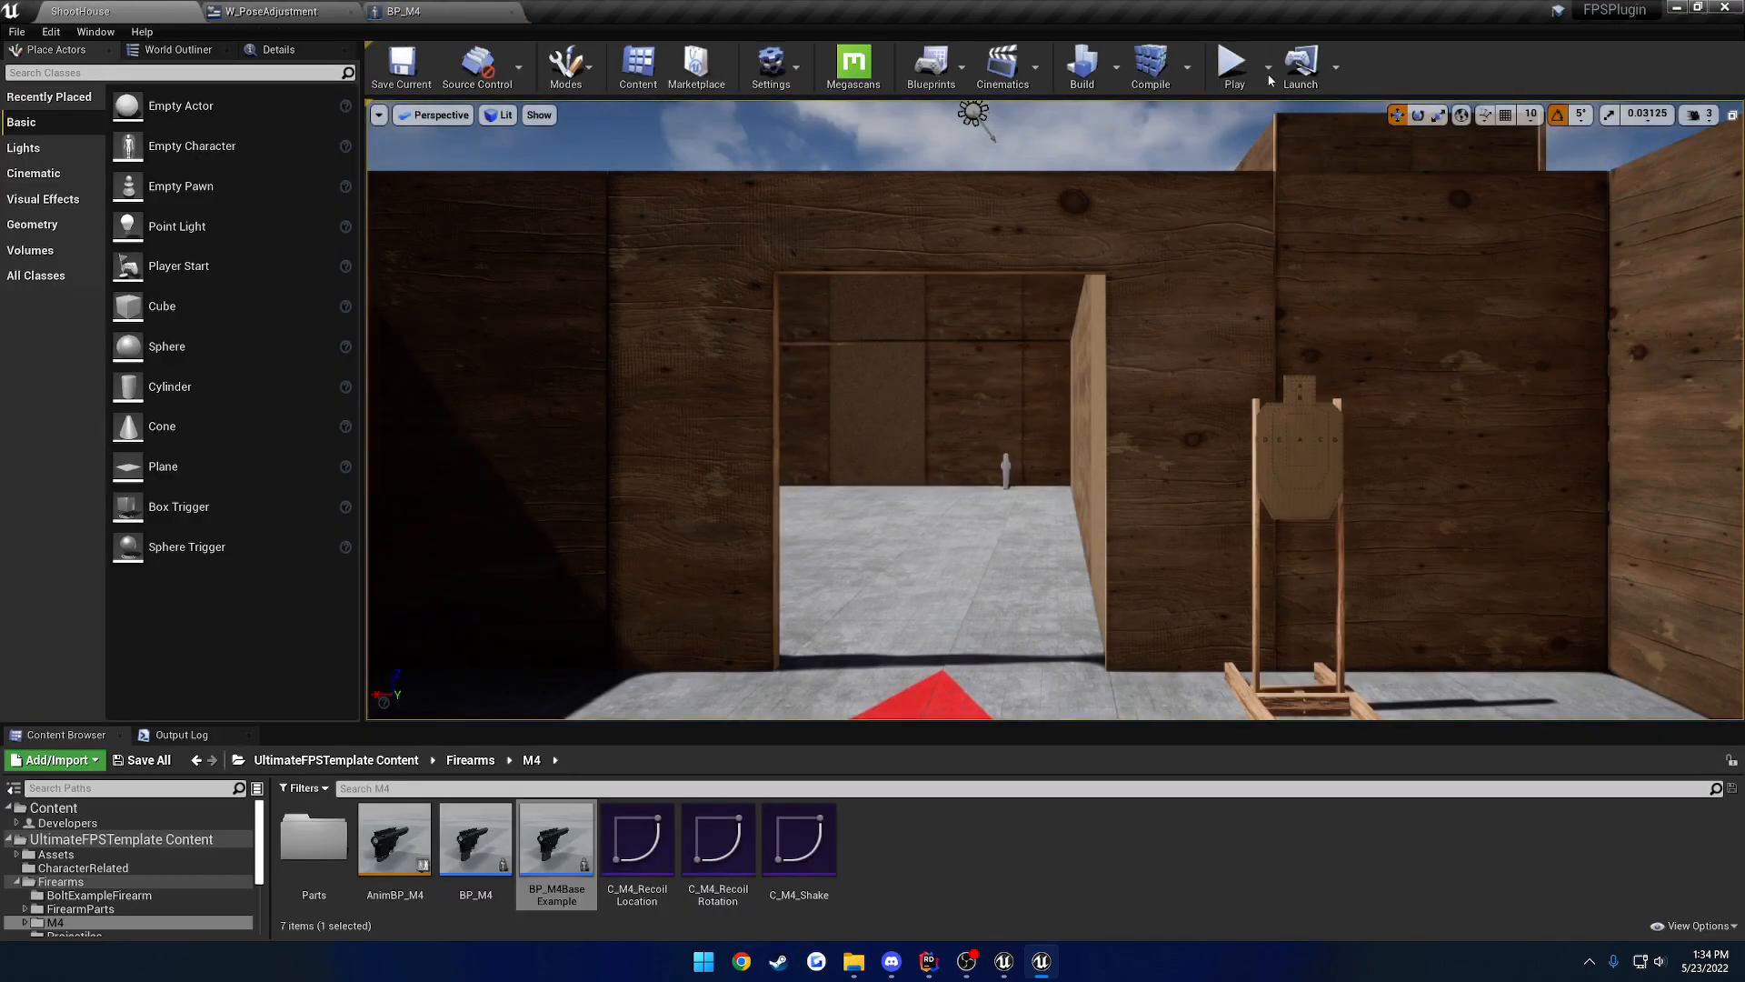
# Step: Start a new play session in ShootHouse to test the saved M4 poses
pyautogui.click(1232, 67)
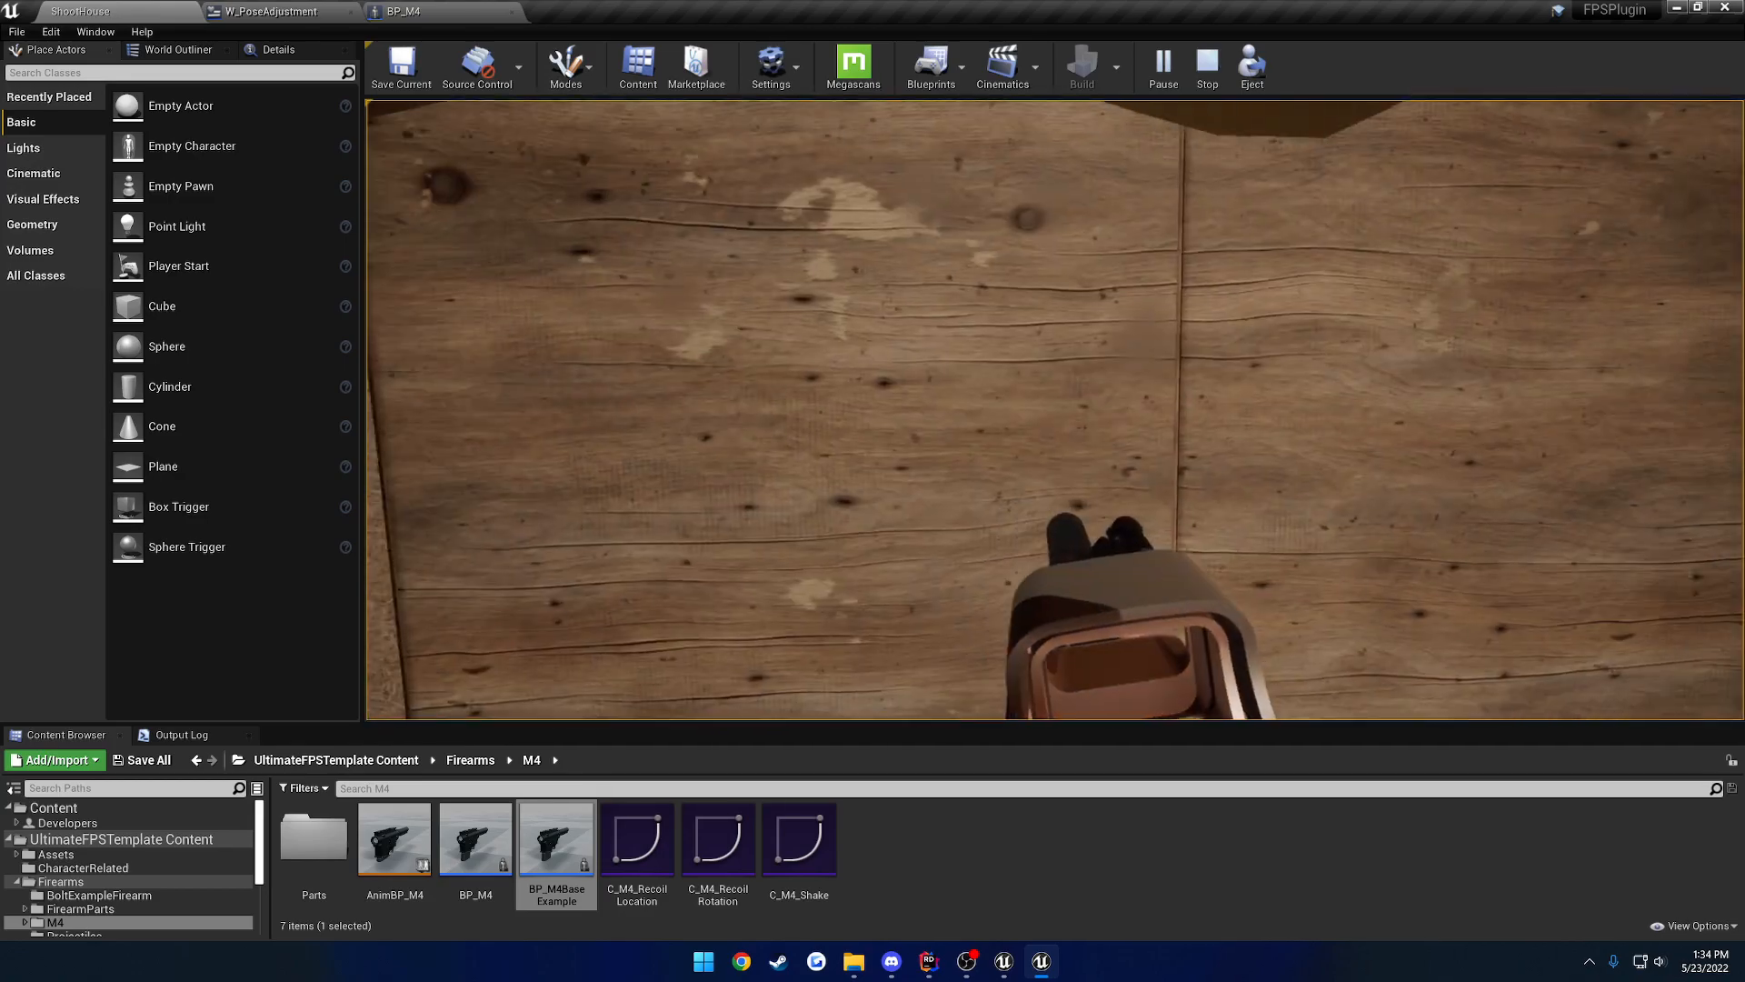
# Step: Reopen BP_M4 from the Content Browser and inspect its overwritten Sprint and High Port Pose values
pyautogui.doubleClick(557, 840)
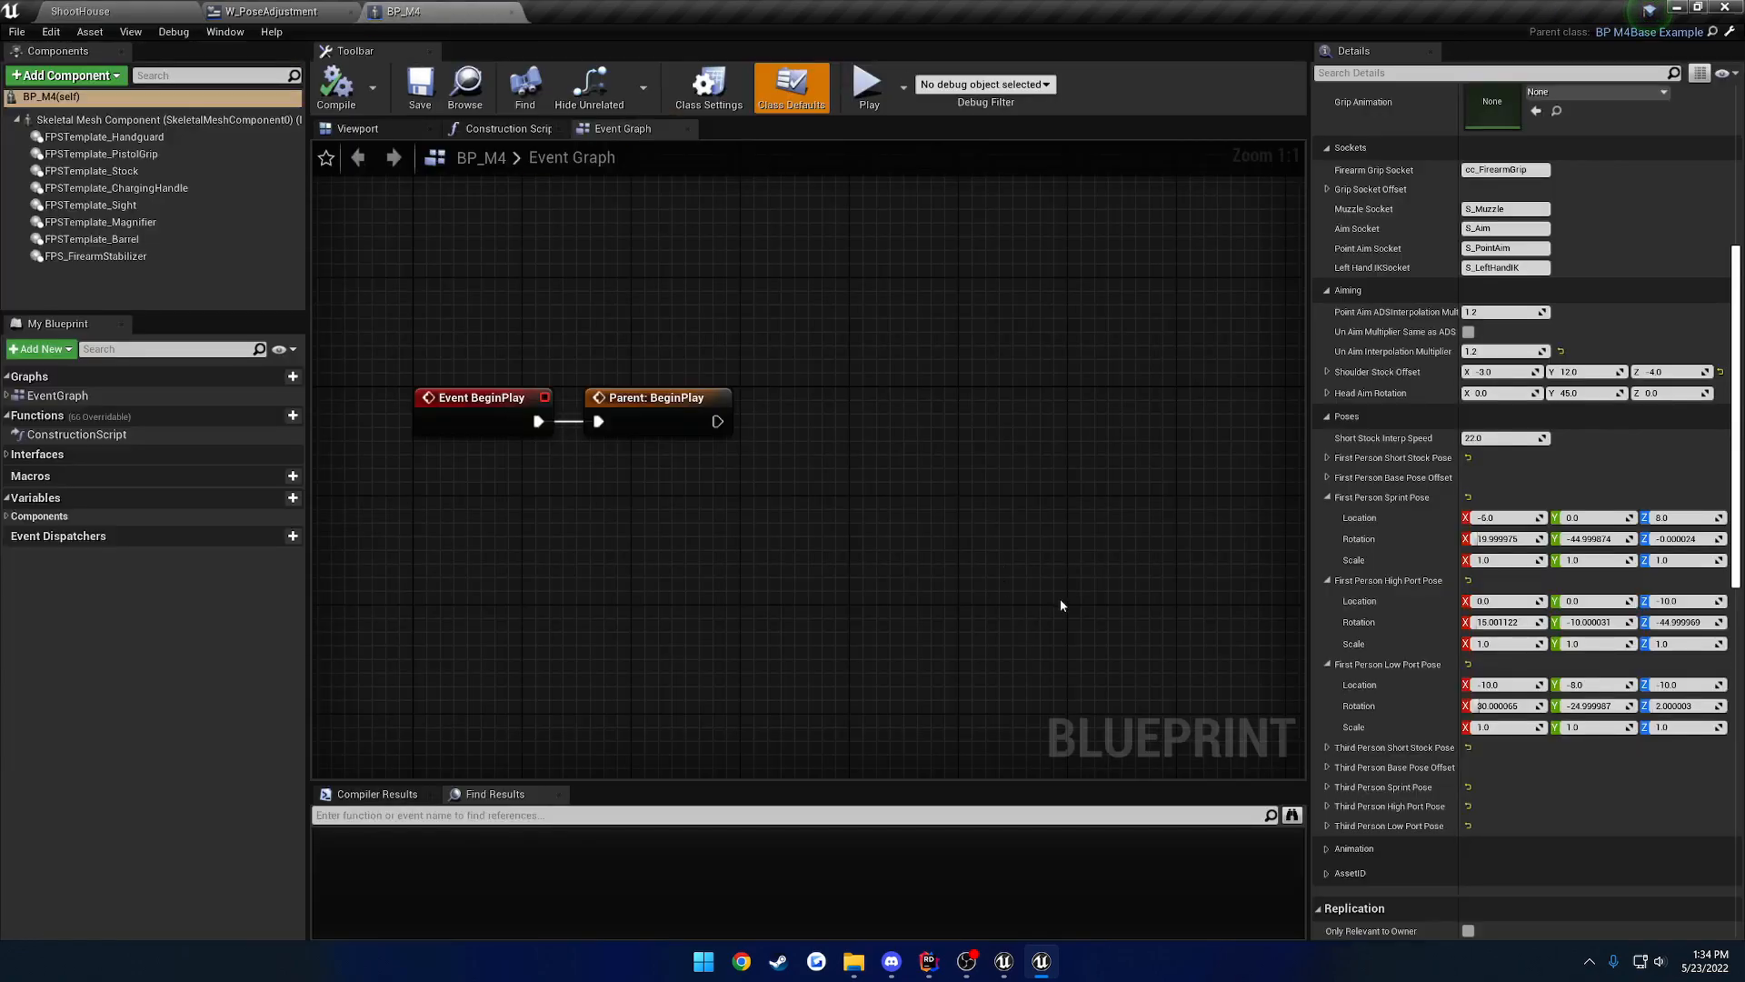
pyautogui.moveTo(1409, 545)
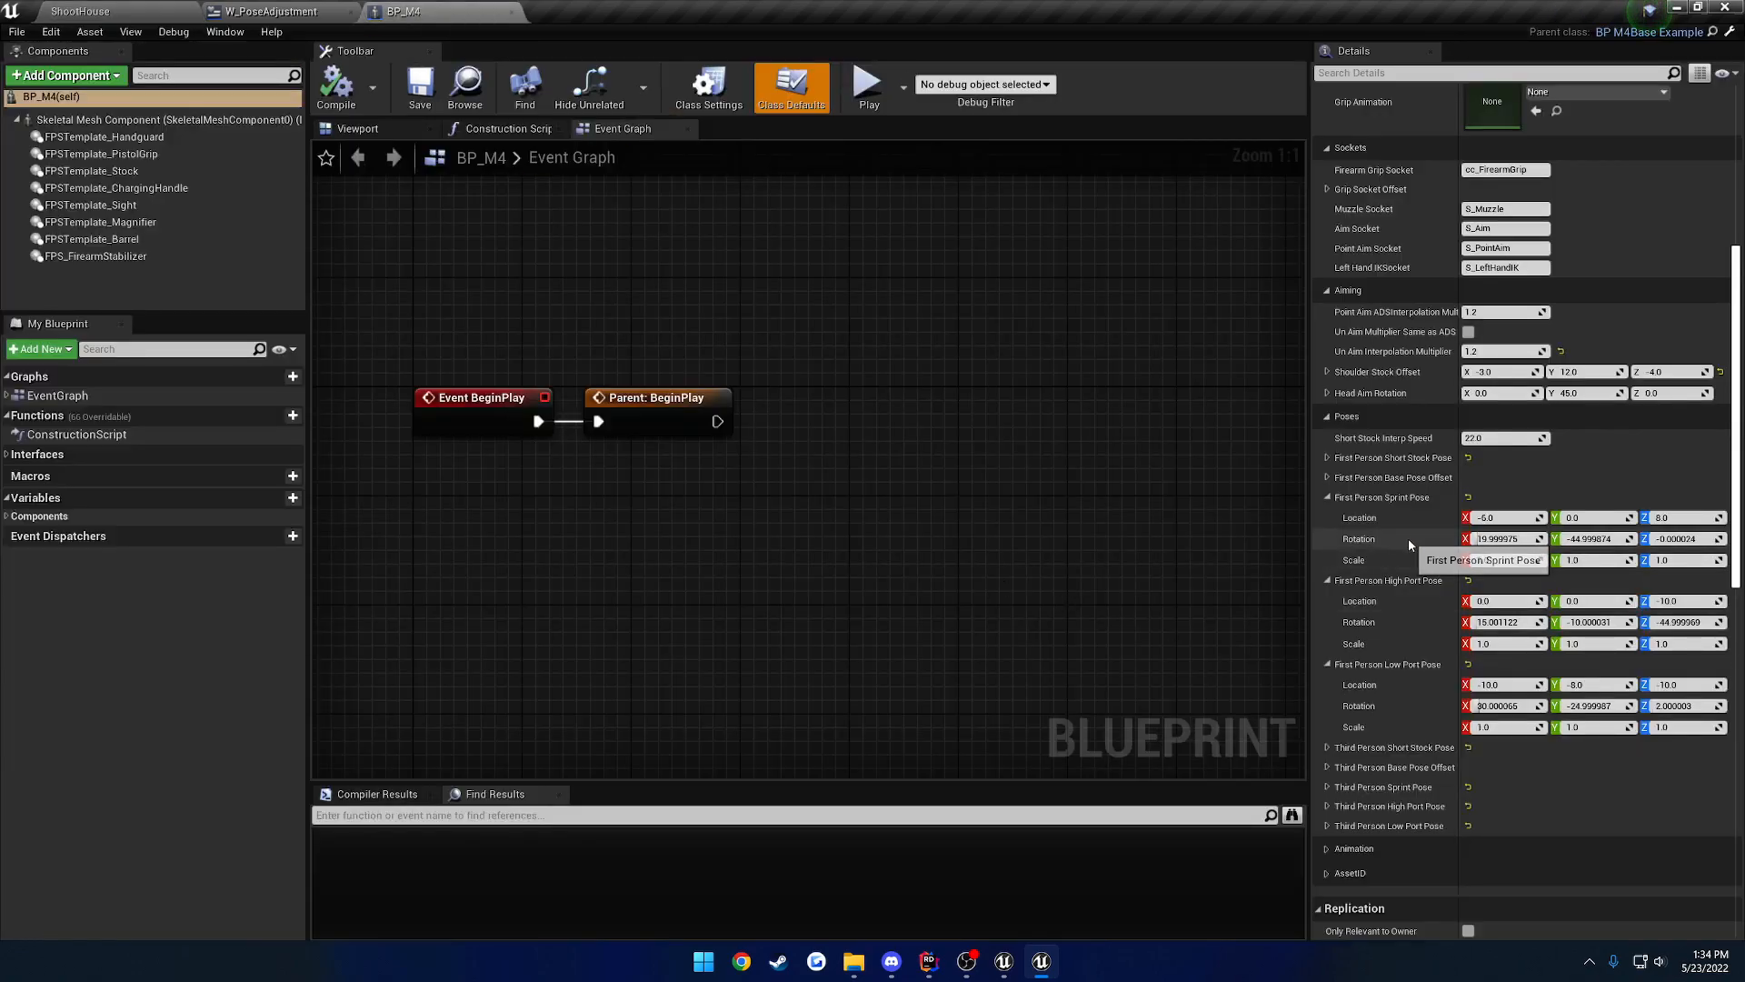
pyautogui.moveTo(505, 231)
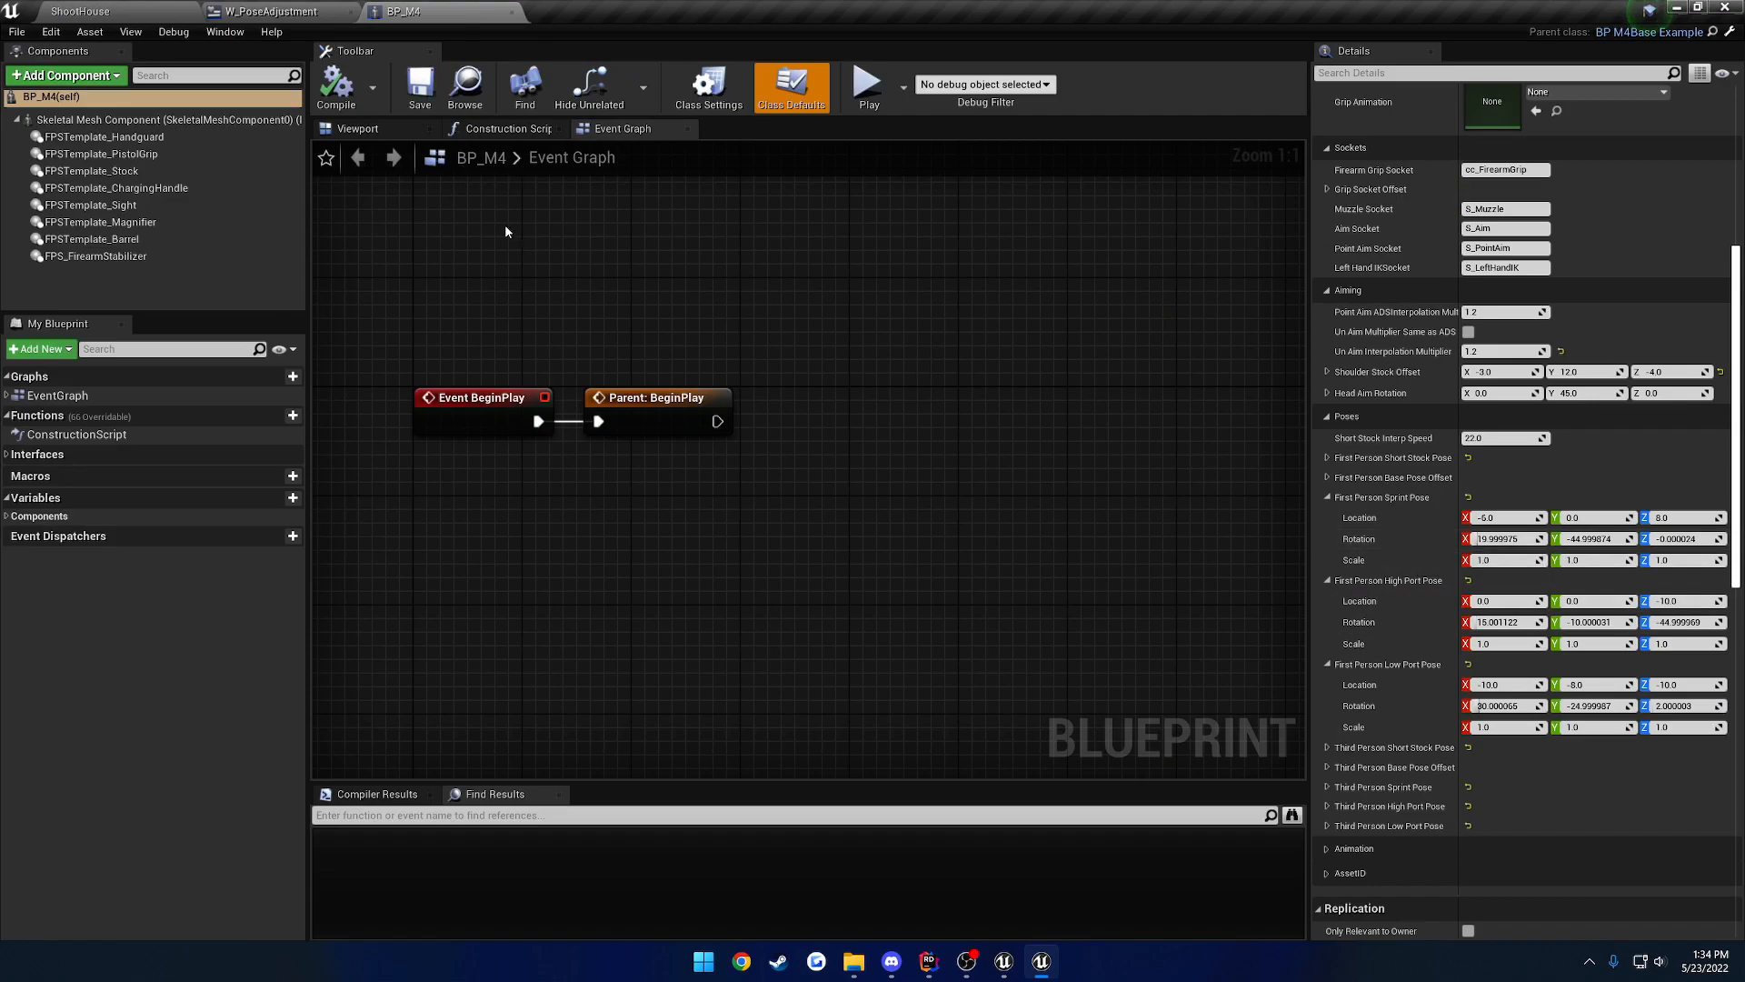
pyautogui.moveTo(336, 87)
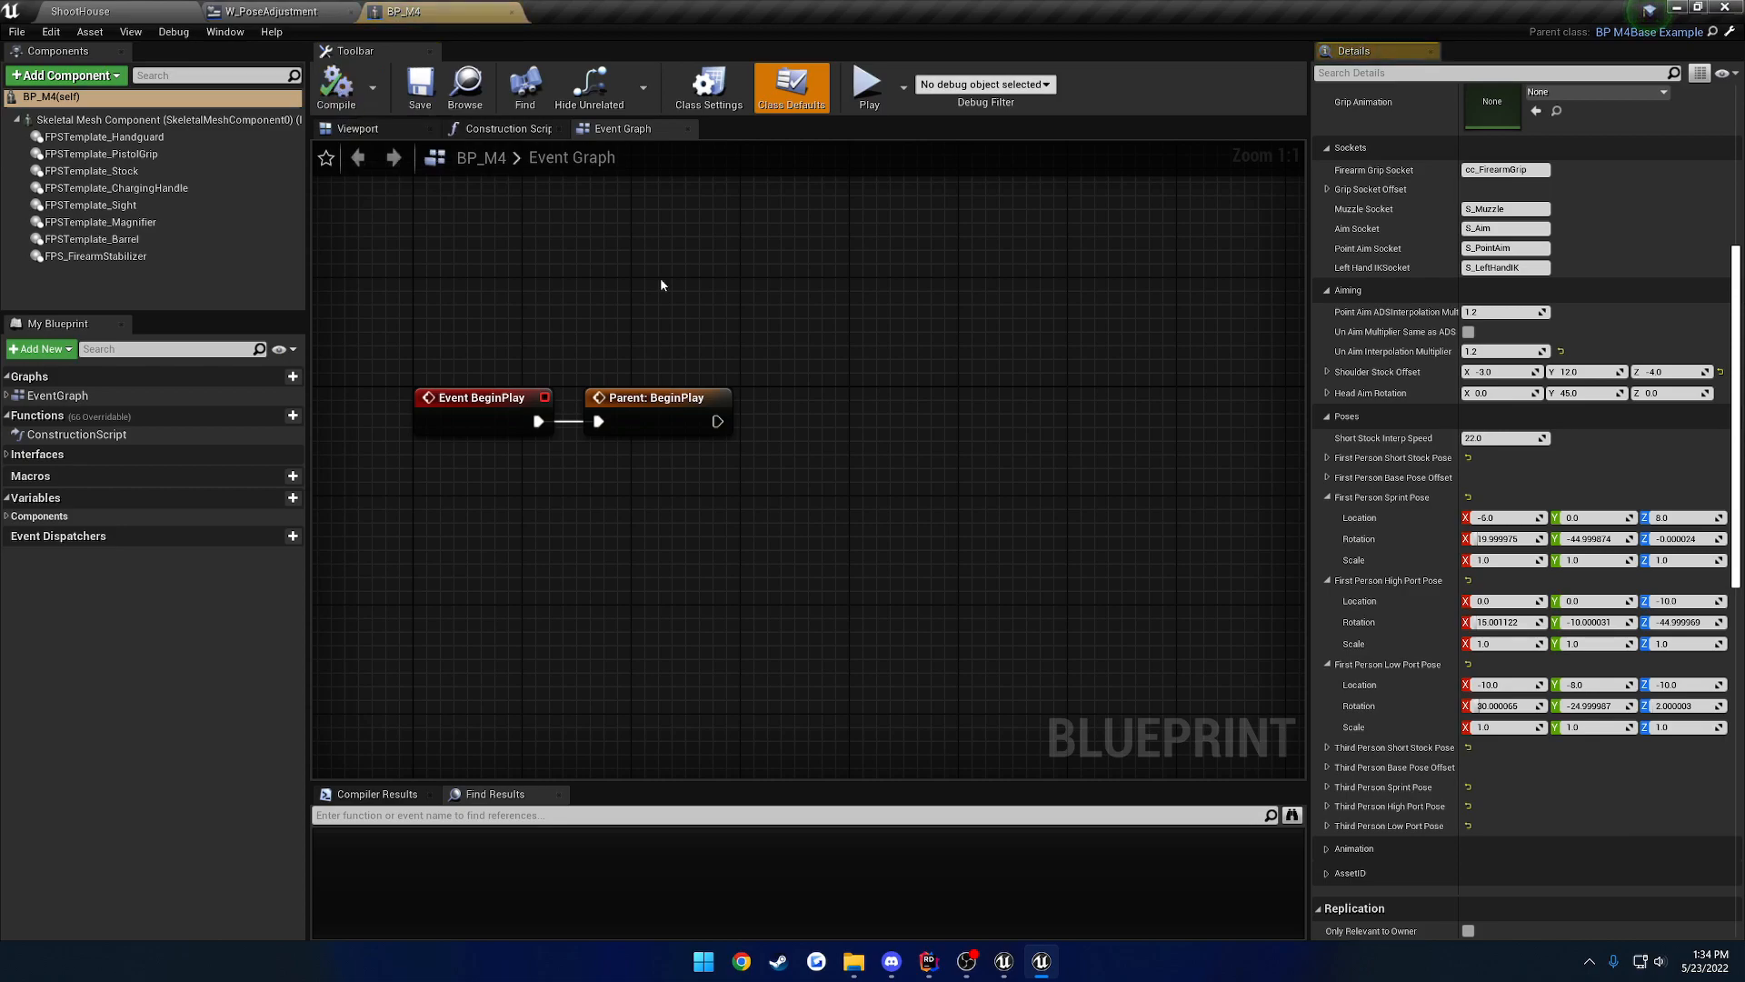
pyautogui.moveTo(1032, 440)
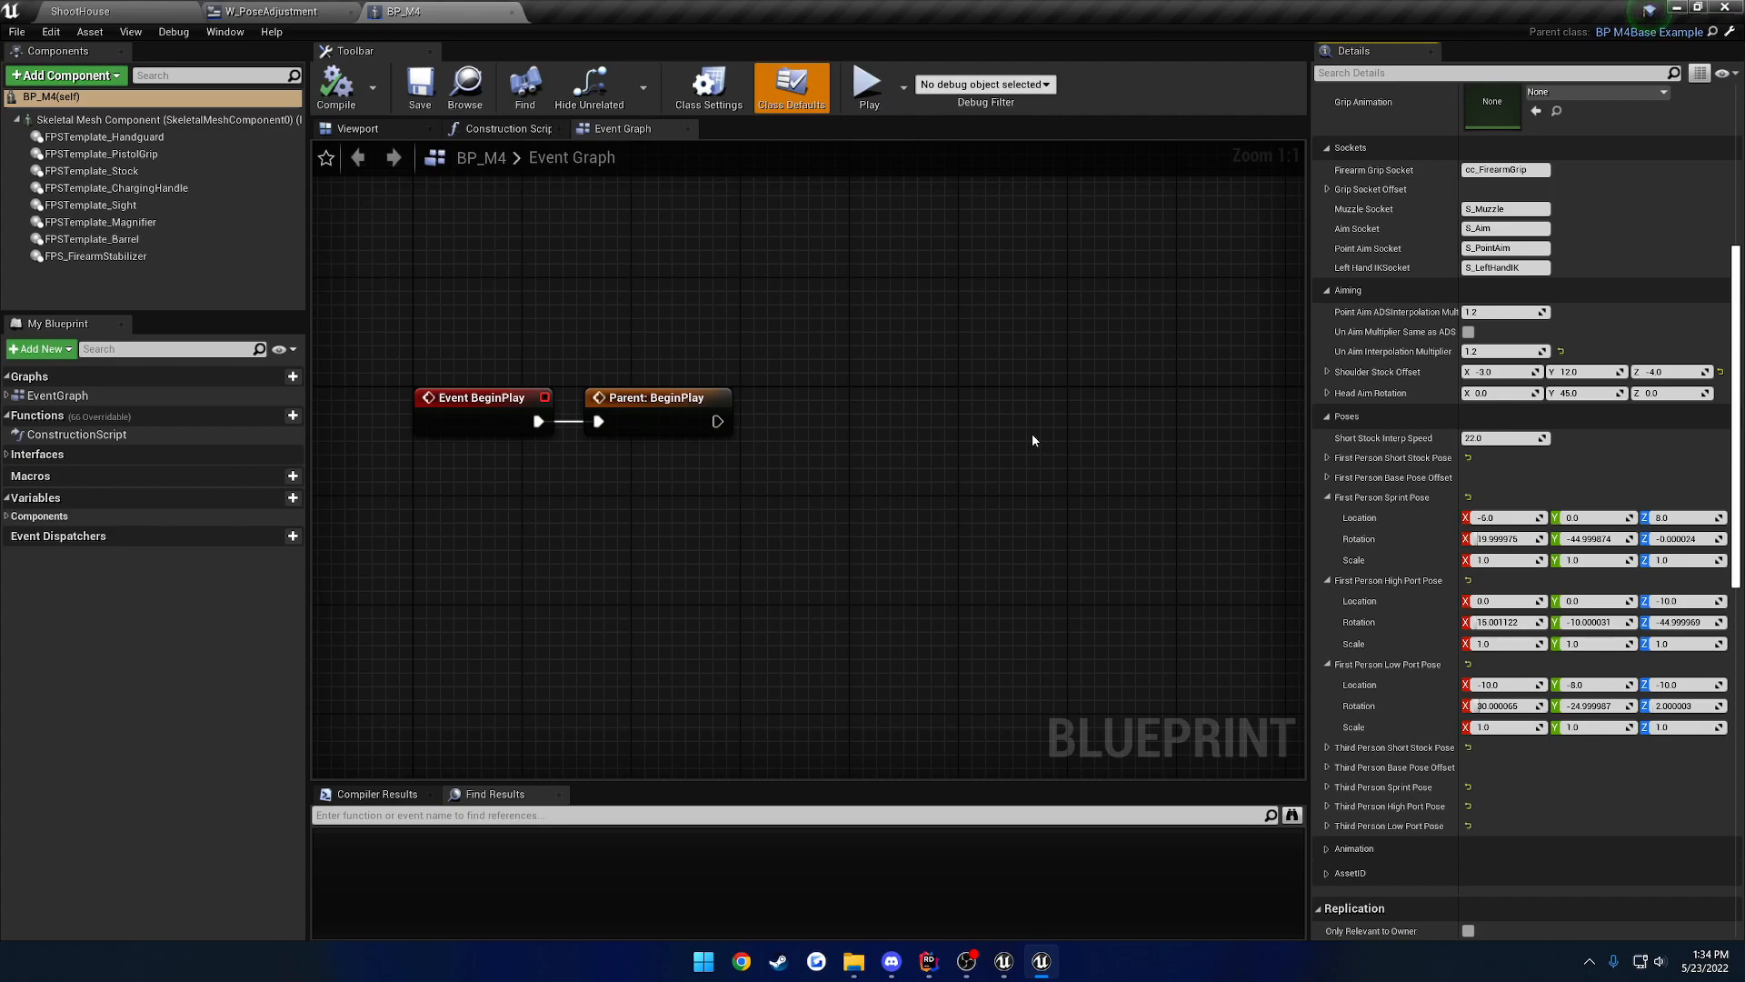
pyautogui.click(335, 88)
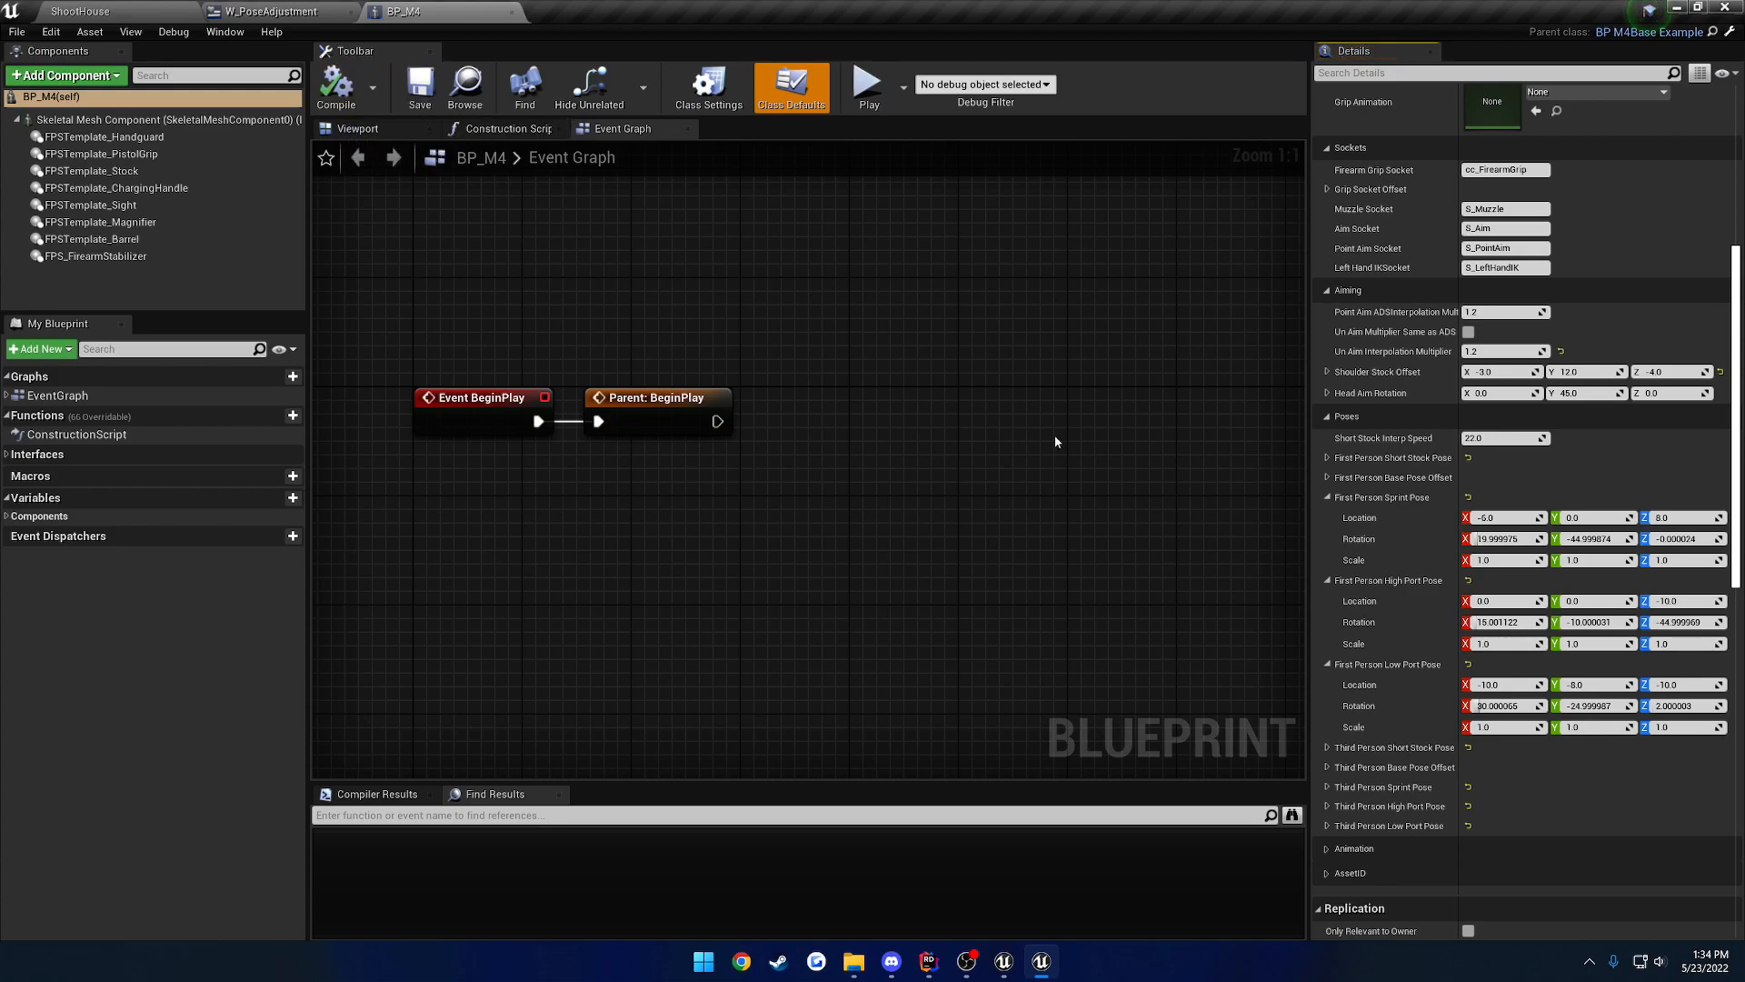
pyautogui.moveTo(1111, 602)
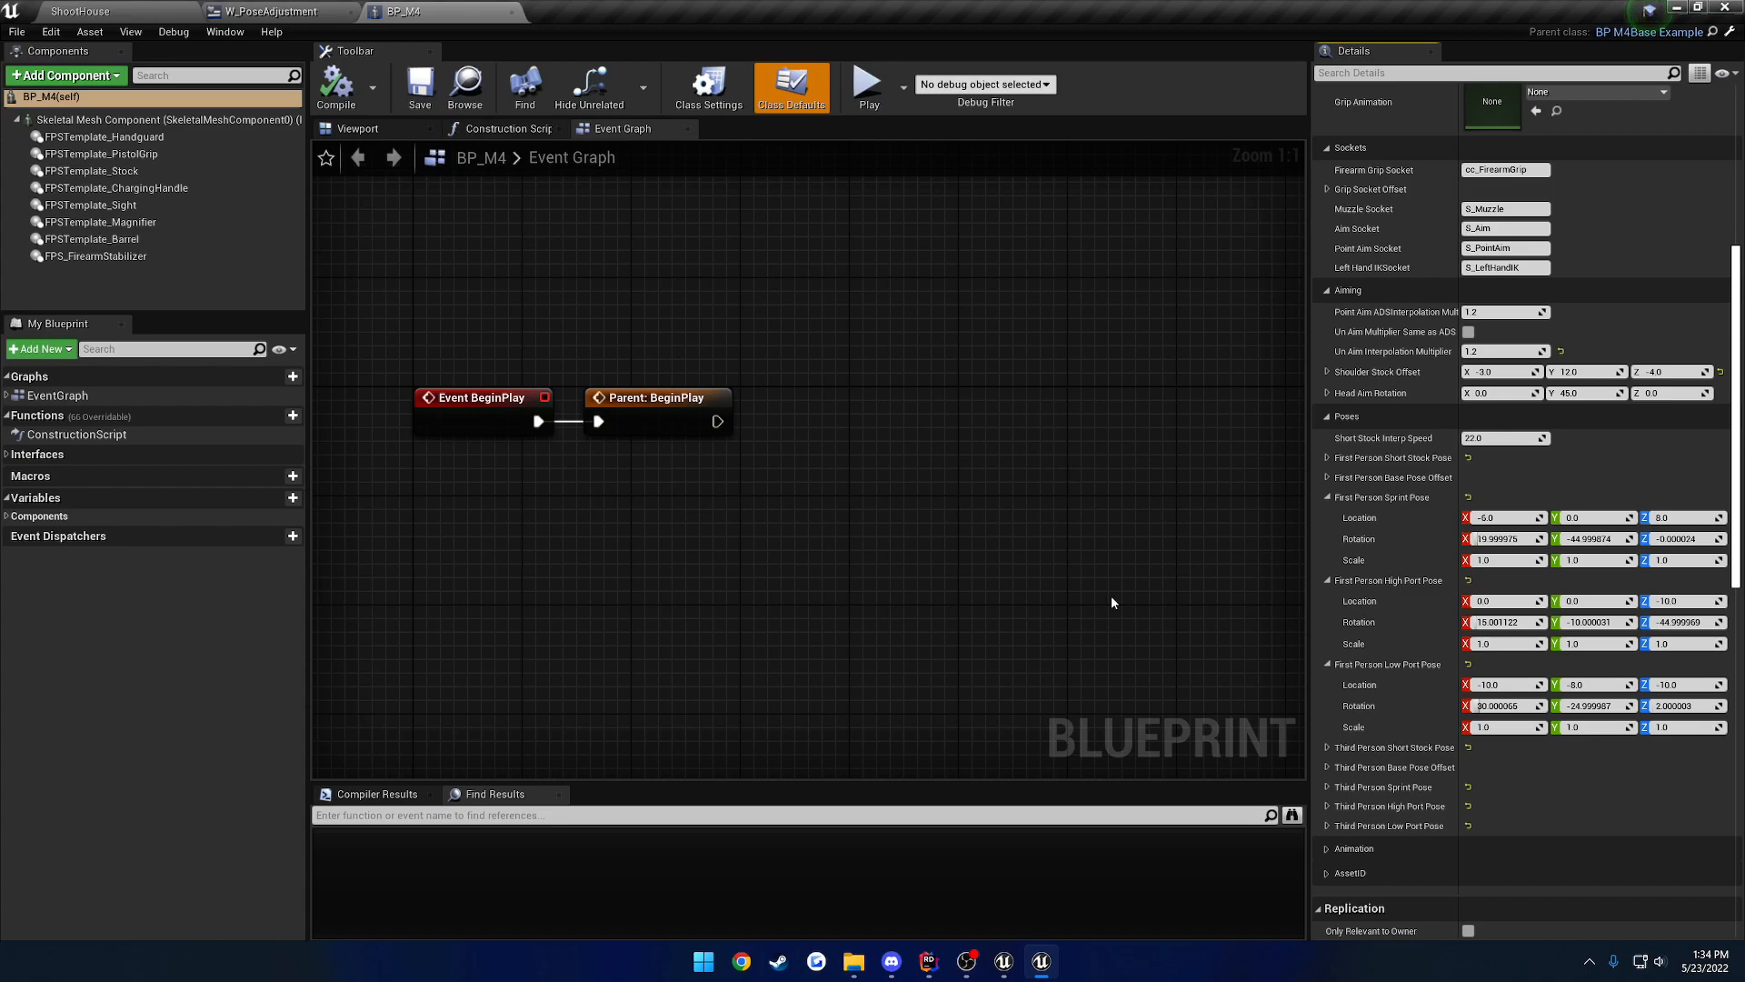
pyautogui.moveTo(1133, 975)
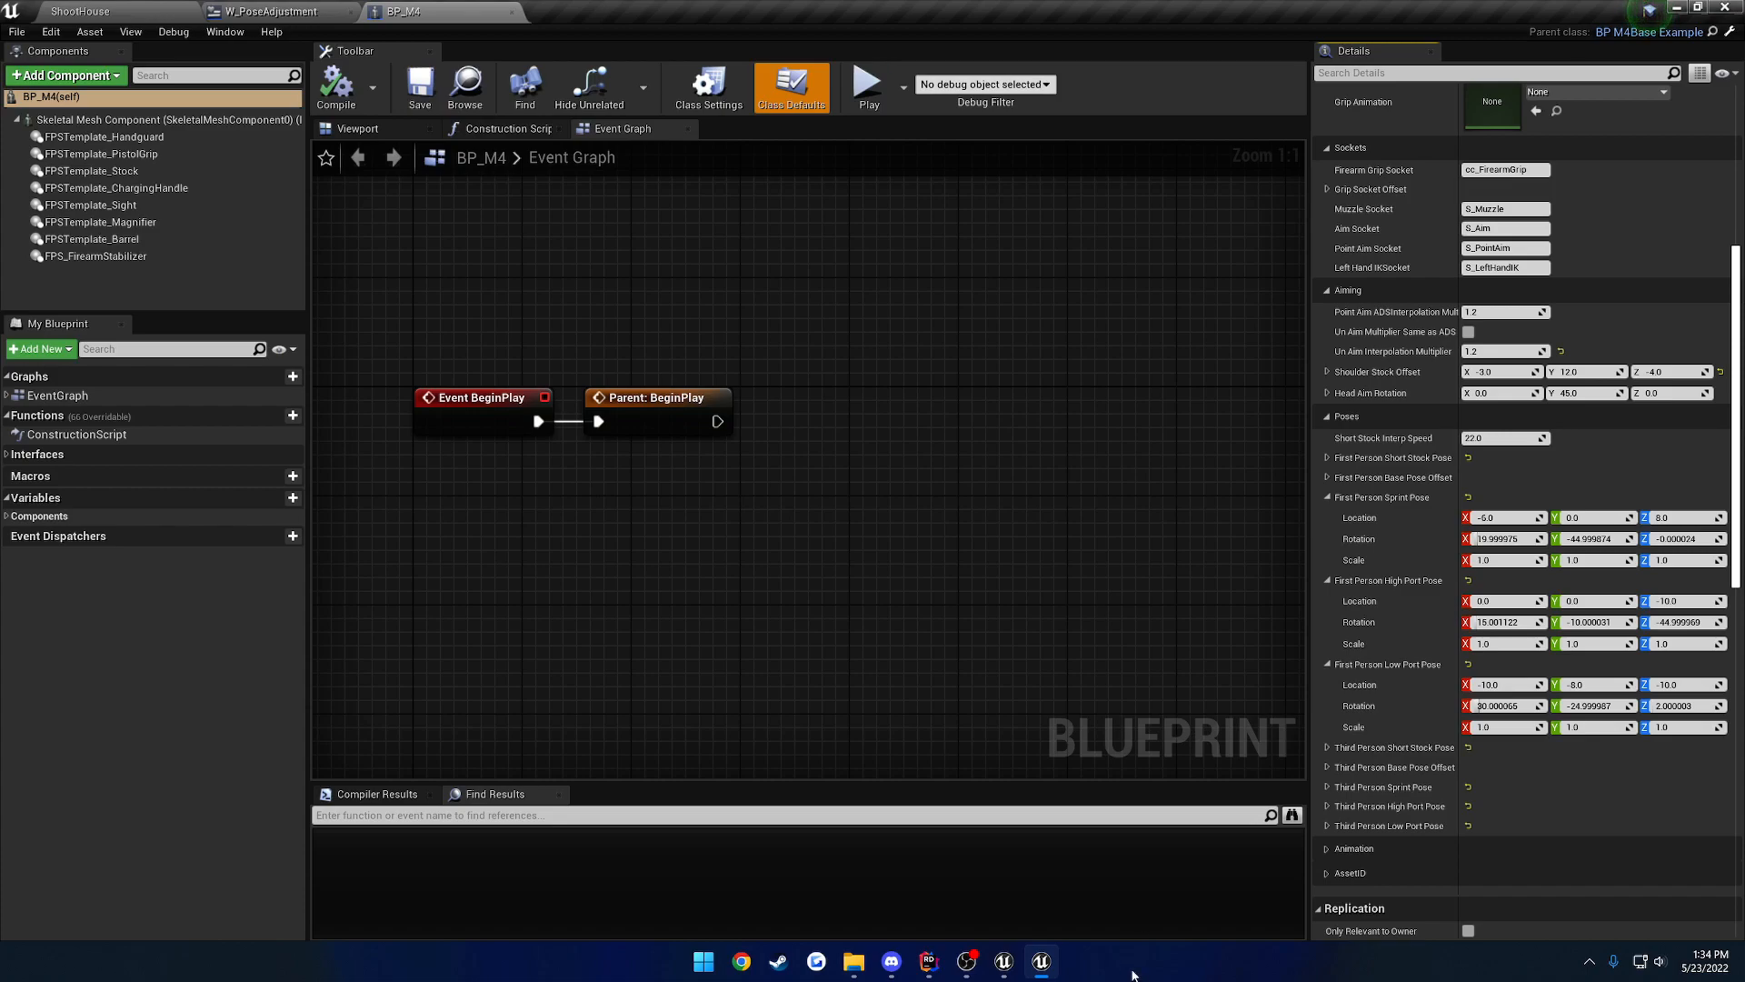